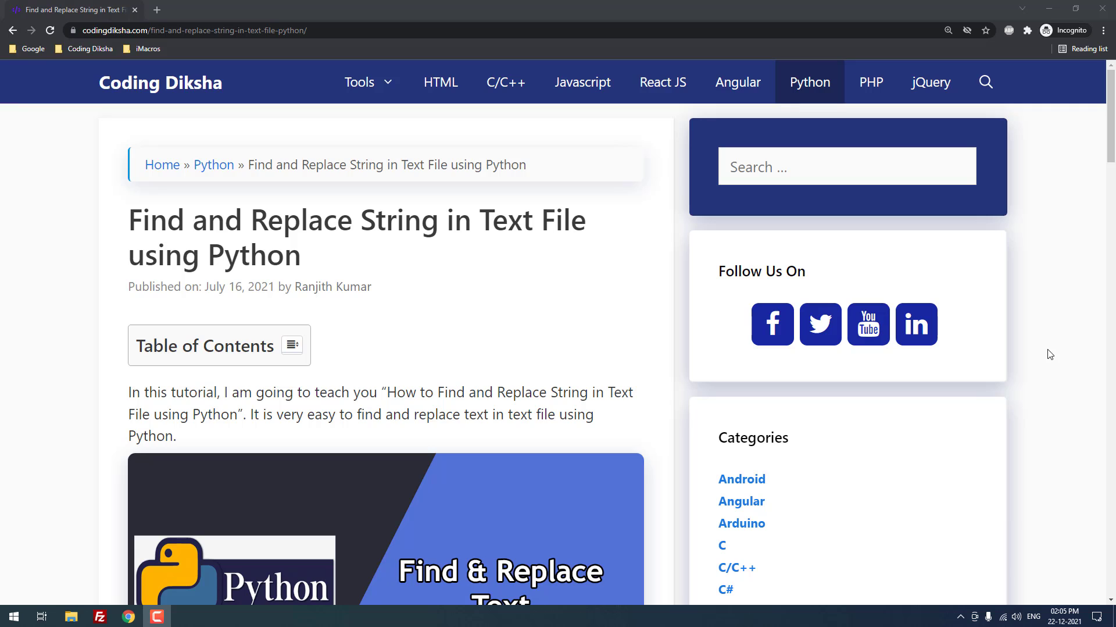
pyautogui.moveTo(324, 258)
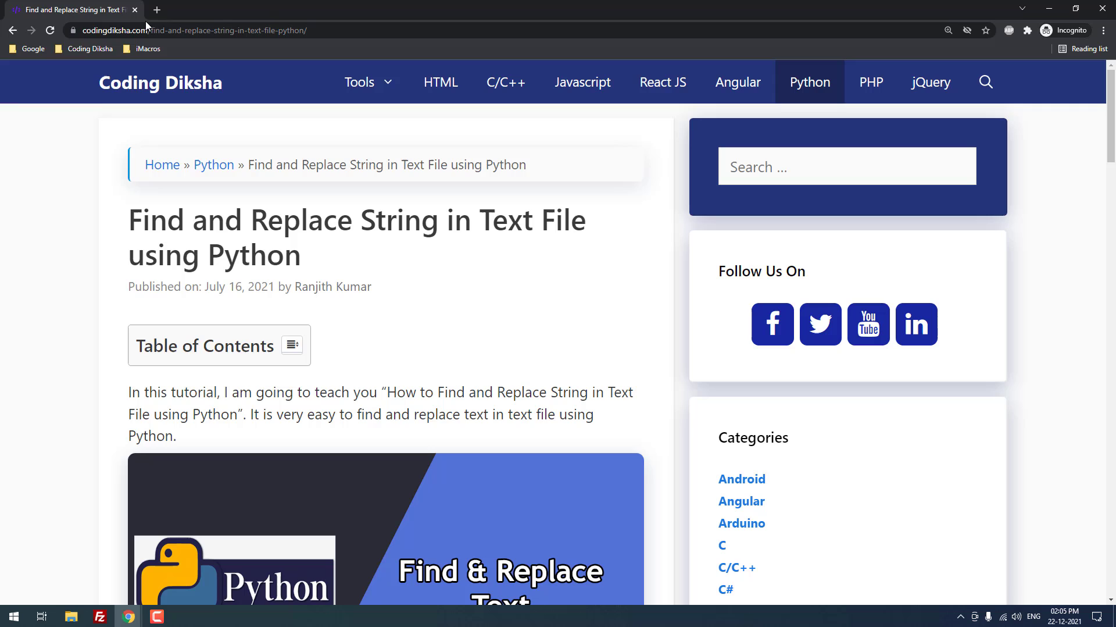
pyautogui.moveTo(101, 365)
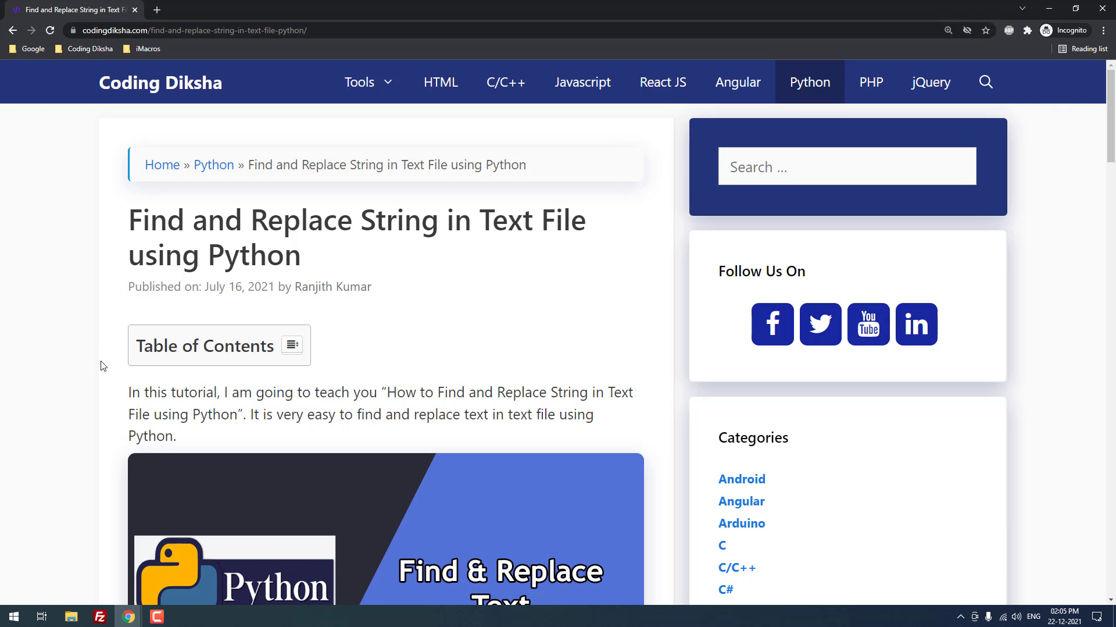
# Step: Open the Music > Python folder as the Visual Studio Code workspace
pyautogui.scroll(-3)
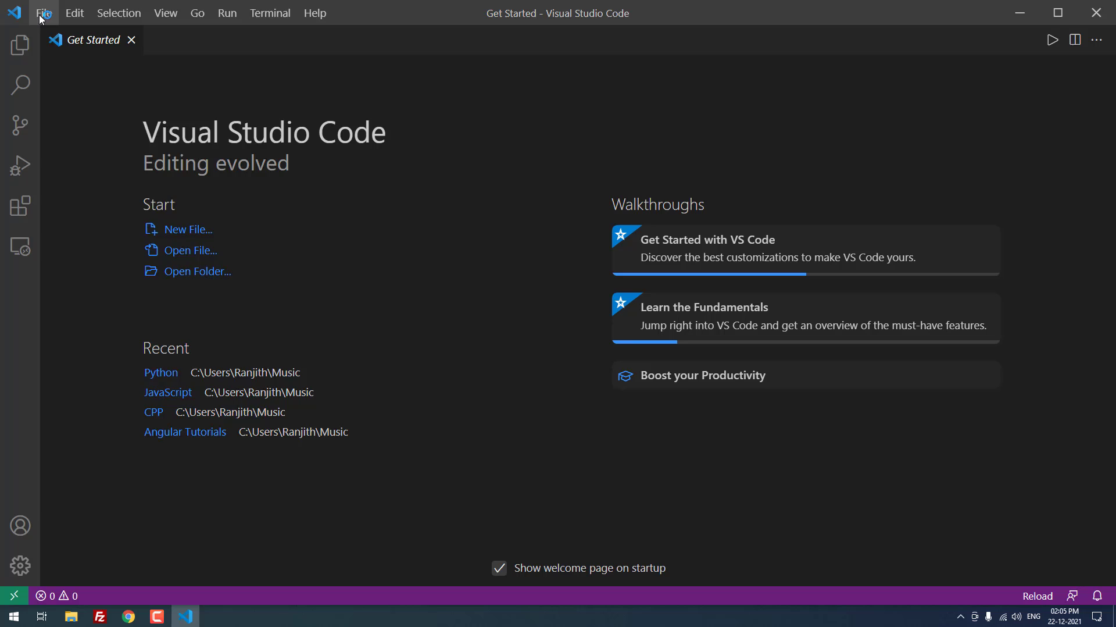
pyautogui.click(197, 271)
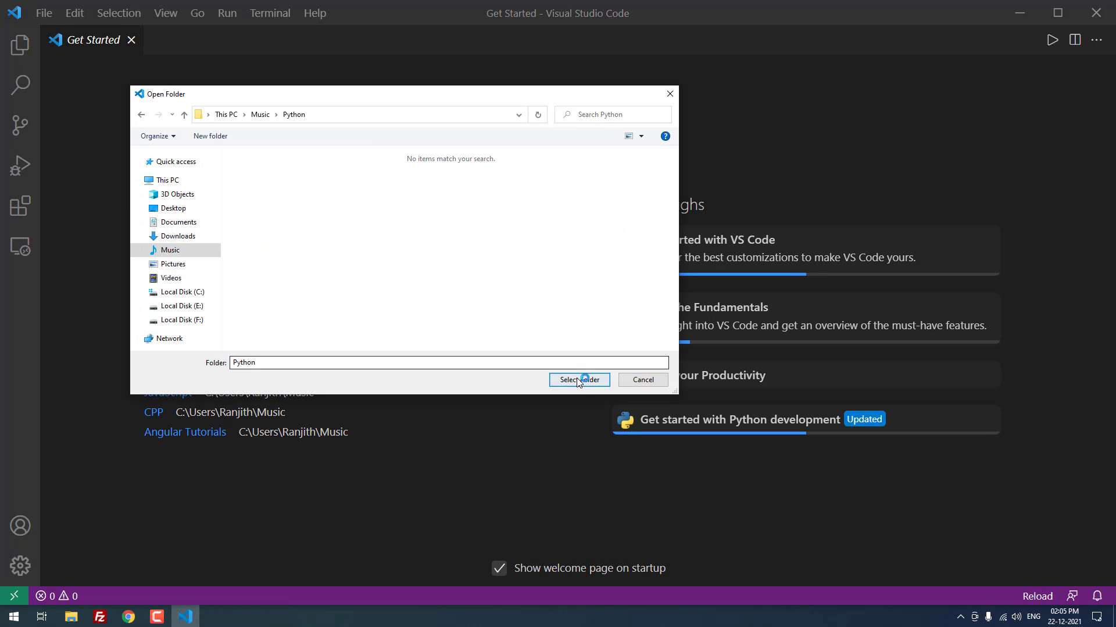
pyautogui.click(579, 379)
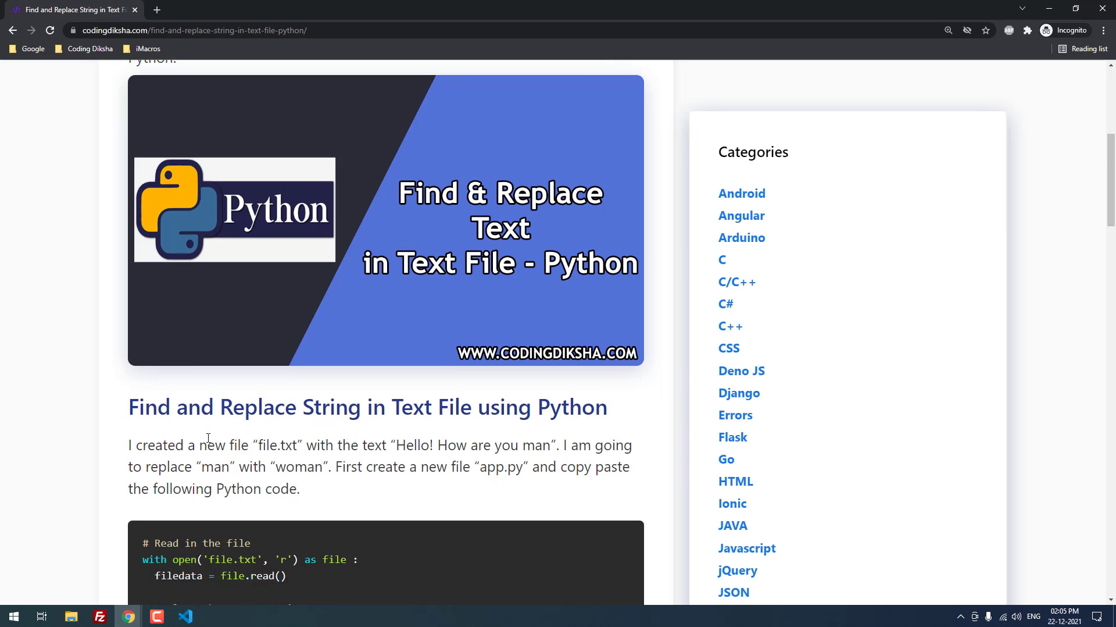
# Step: Select and copy the tutorial's find-and-replace Python code sample
pyautogui.scroll(-3)
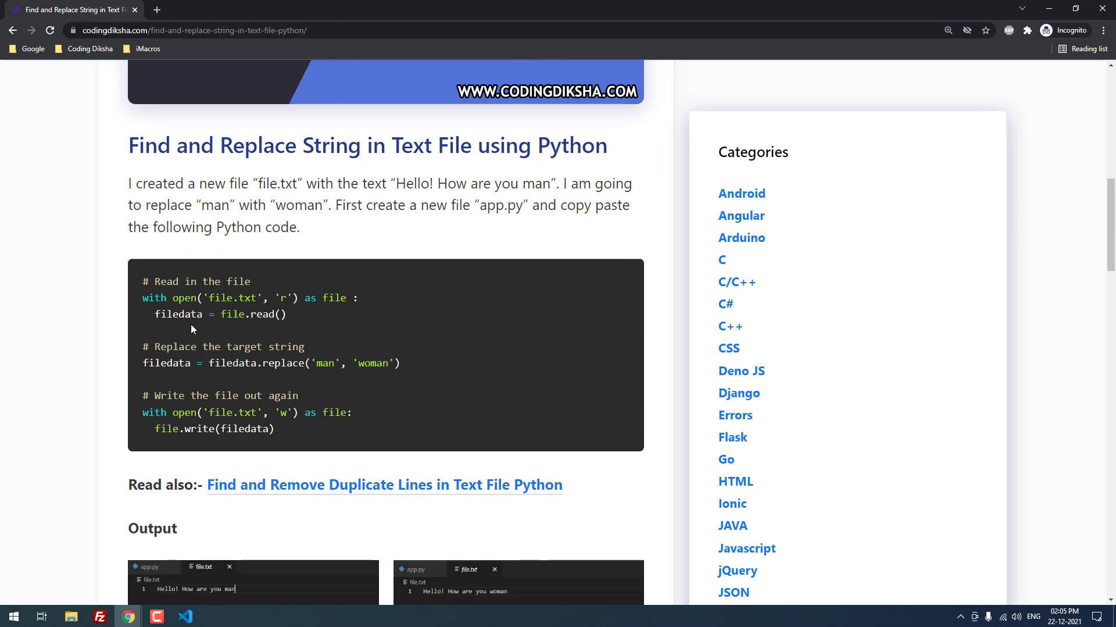
pyautogui.moveTo(317, 390)
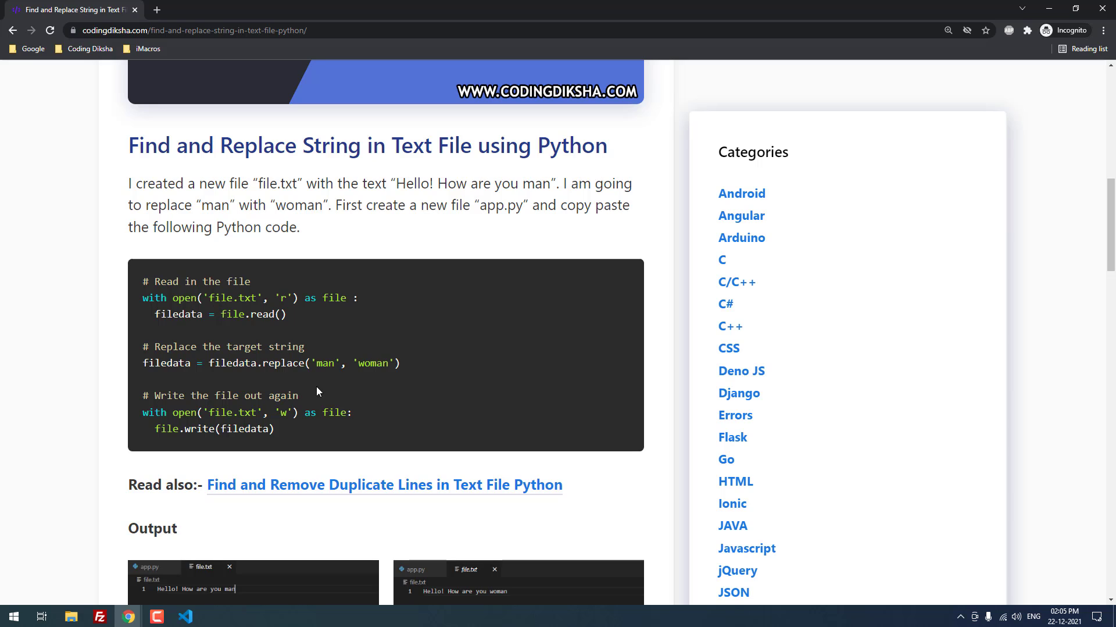
pyautogui.moveTo(143, 281); pyautogui.dragTo(273, 429)
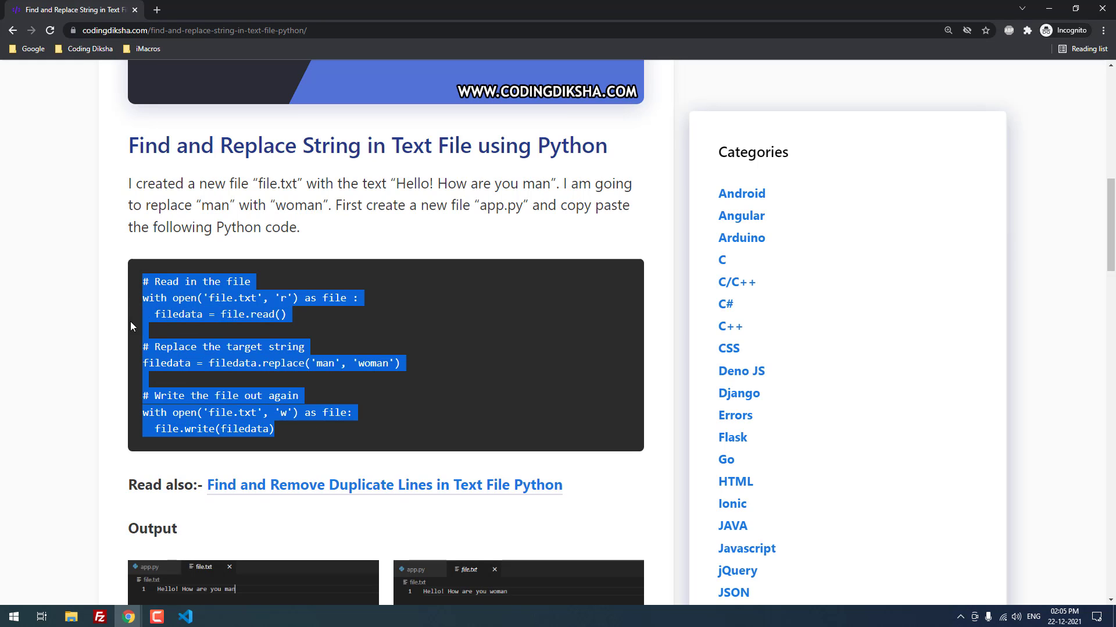
pyautogui.click(184, 617)
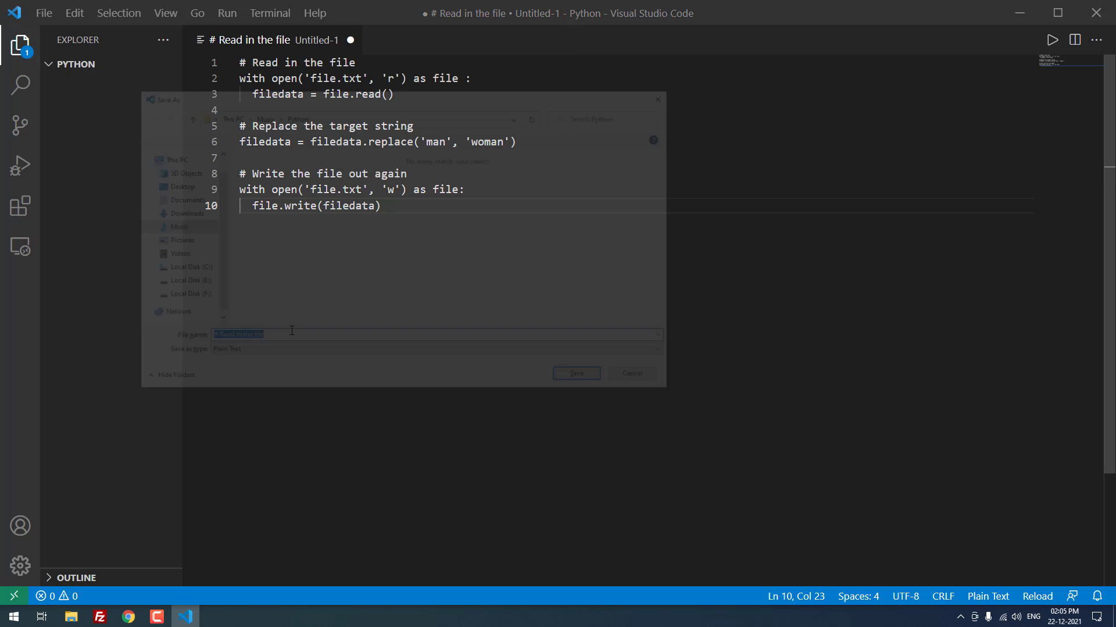
# Step: Save the pasted code as app.py in the Python folder
pyautogui.write('app.py')
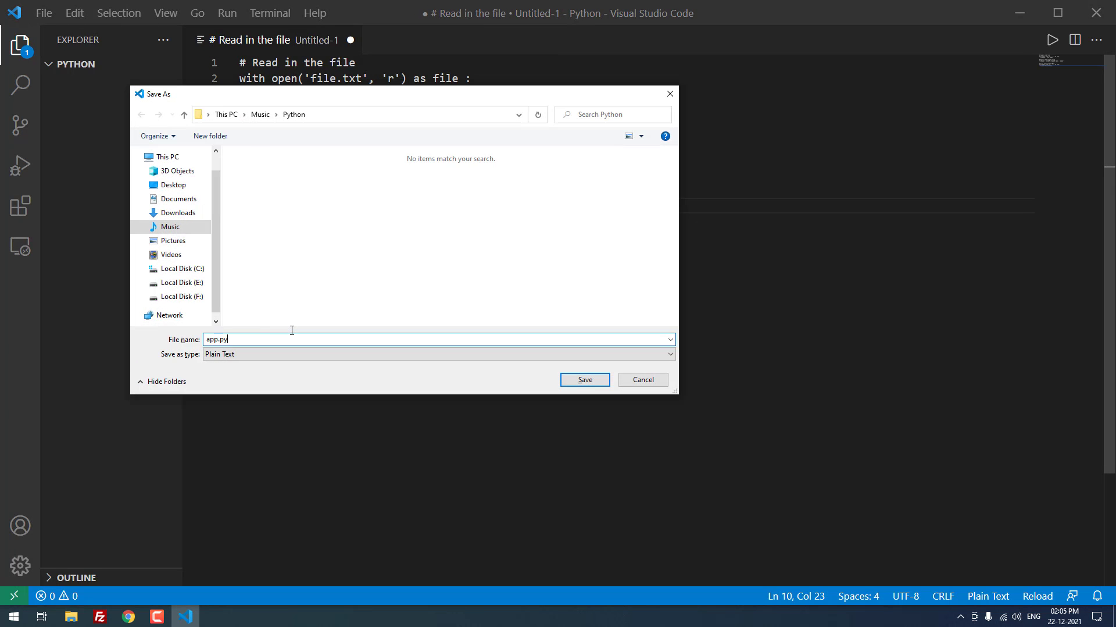
pyautogui.click(584, 379)
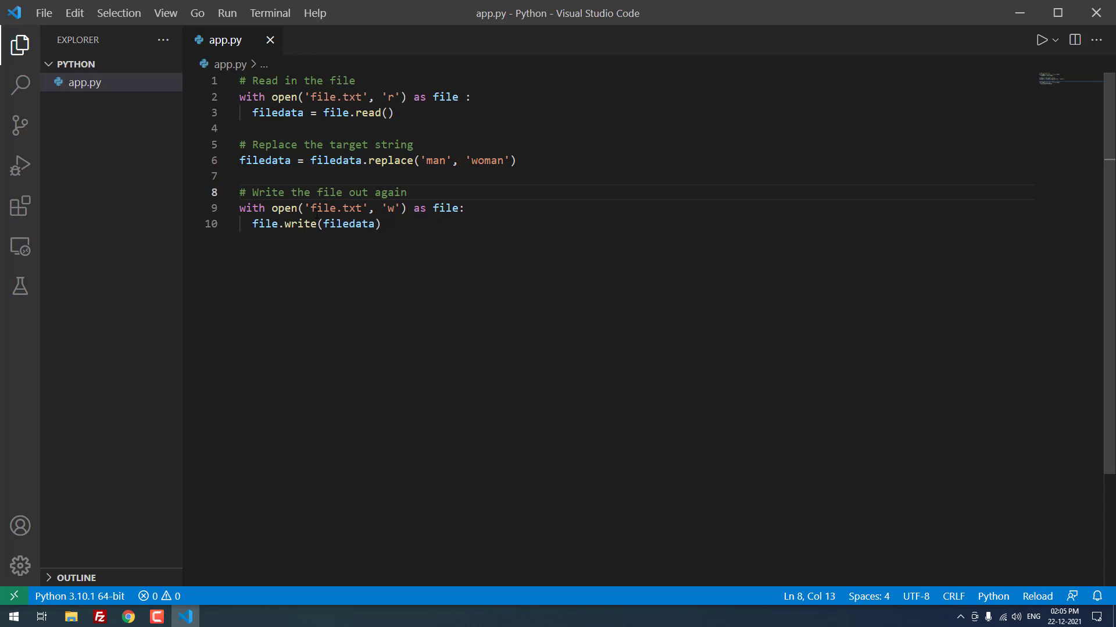
# Step: Create a blank Untitled-1 file, then switch back to the app.py tab
pyautogui.moveTo(270, 209); pyautogui.dragTo(463, 208)
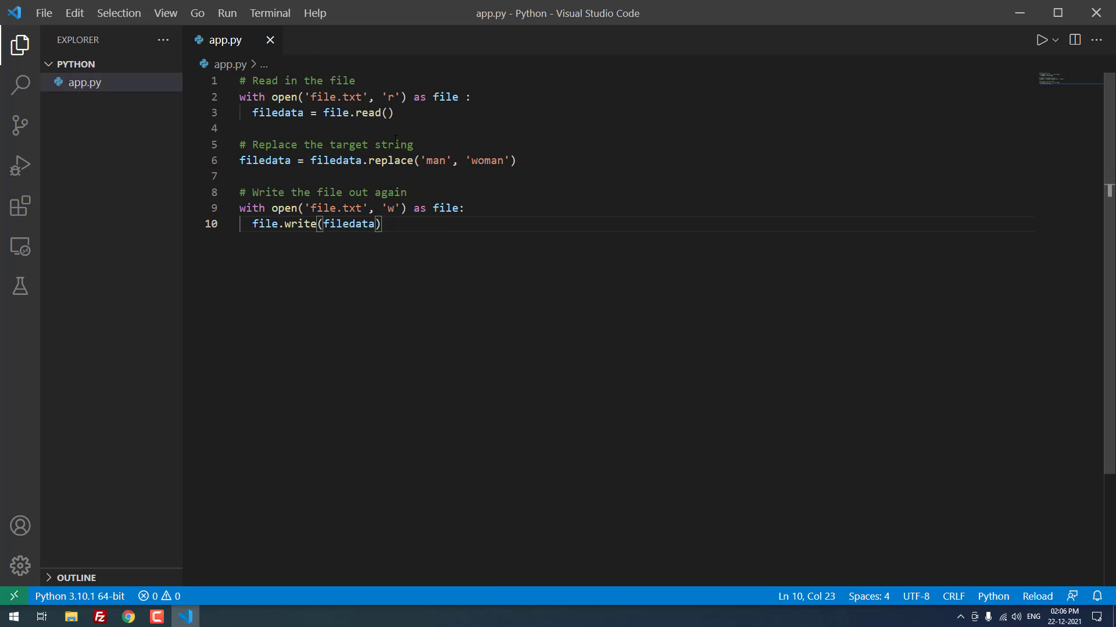
pyautogui.click(370, 223)
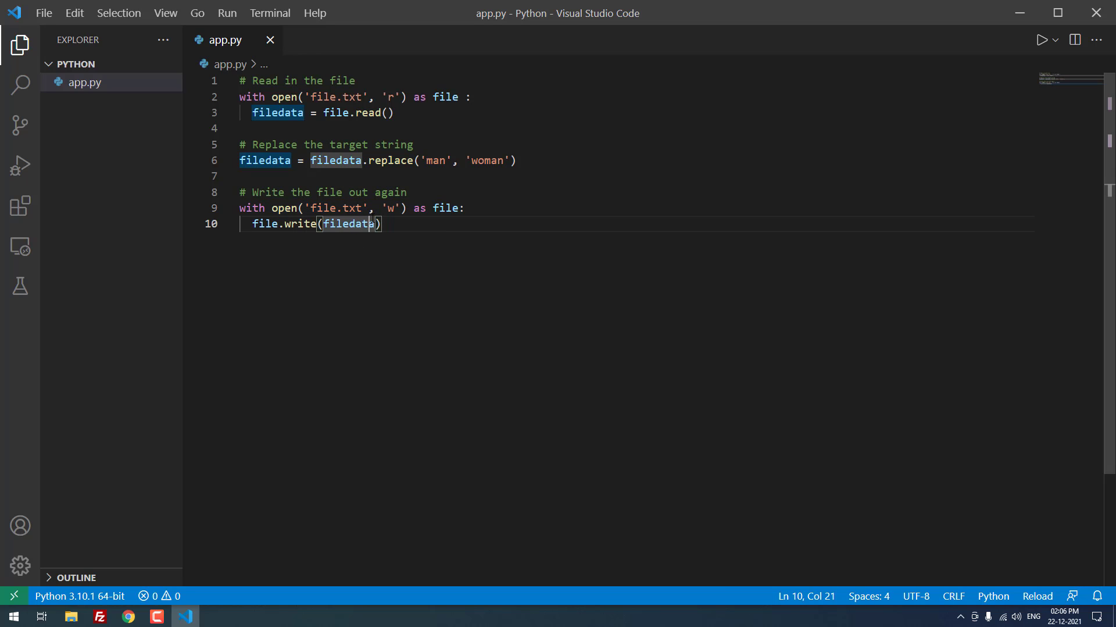
pyautogui.click(44, 12)
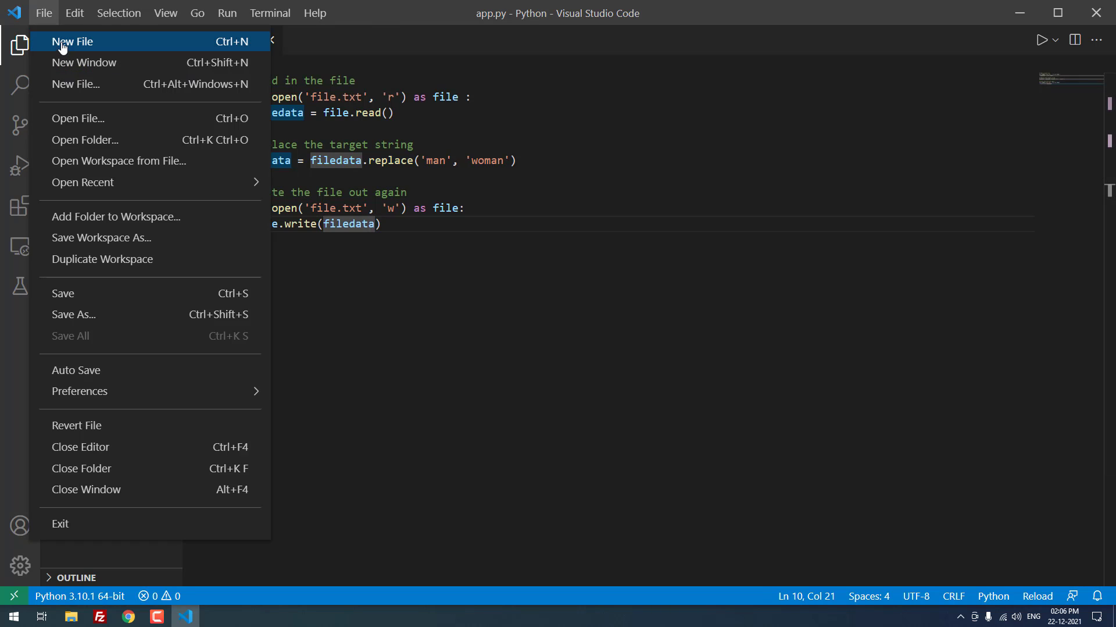
pyautogui.click(71, 41)
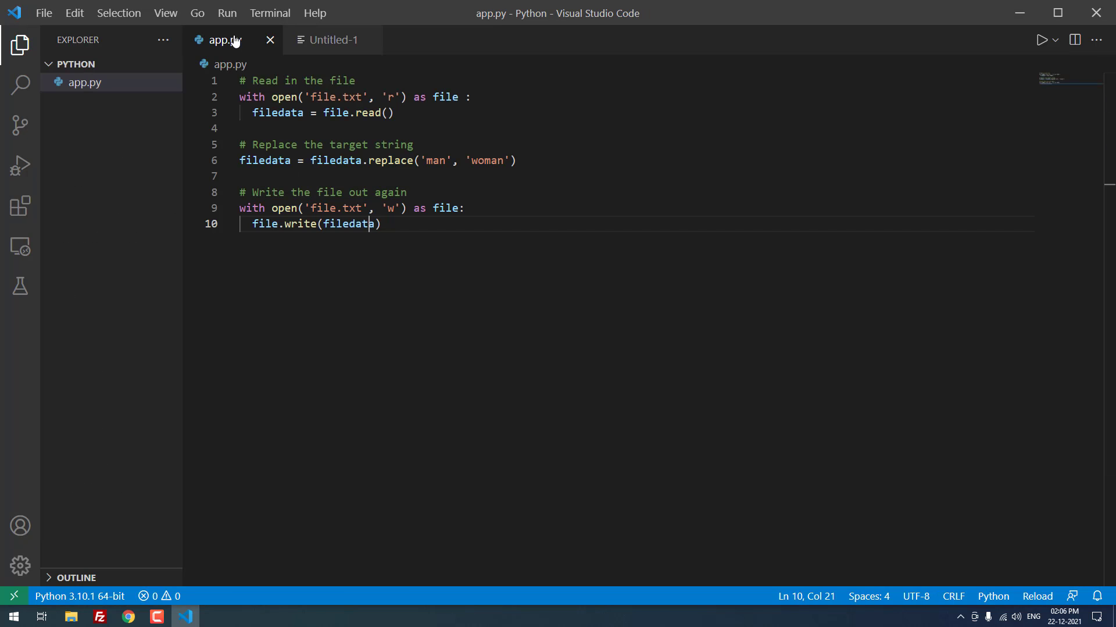
pyautogui.click(332, 39)
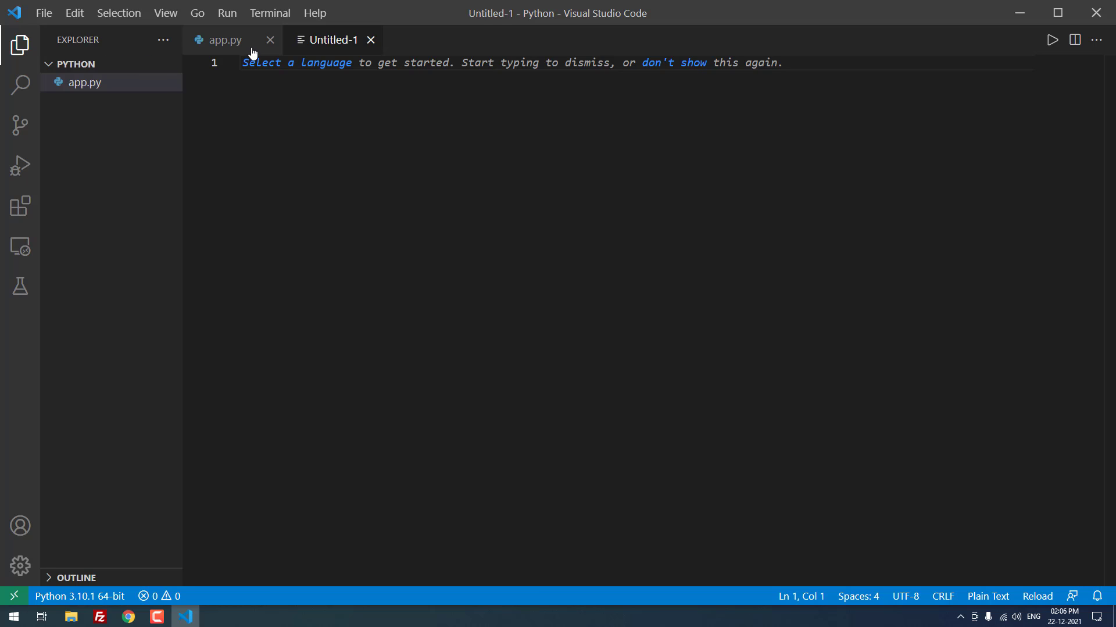
pyautogui.click(223, 39)
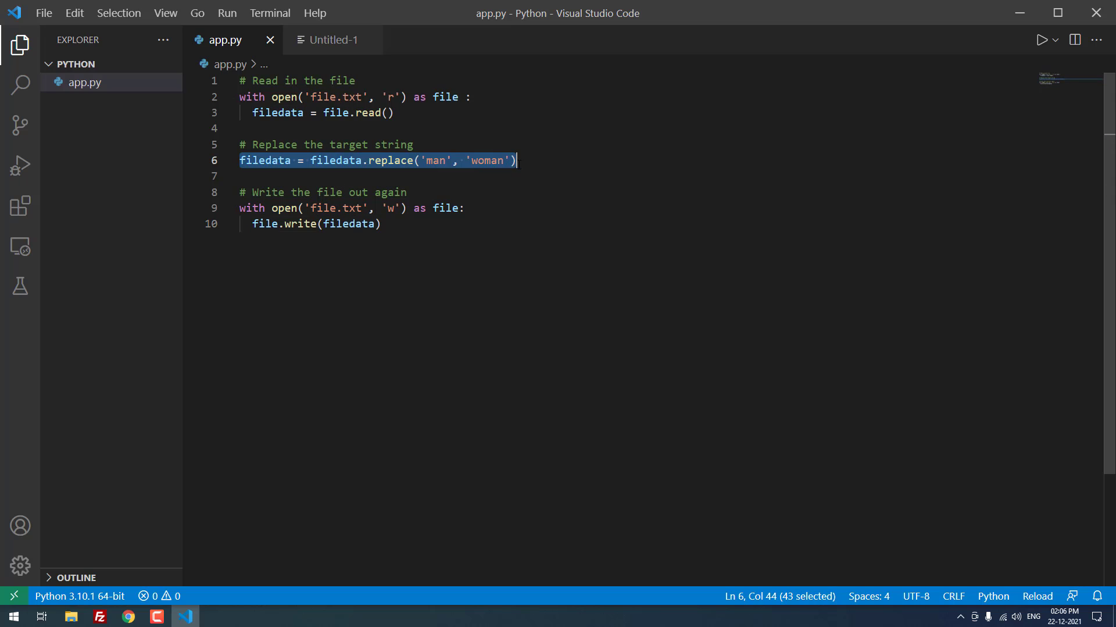
# Step: Change line 6's replace terms from 'man'/'woman' to 'United States'/'India'
pyautogui.click(443, 159)
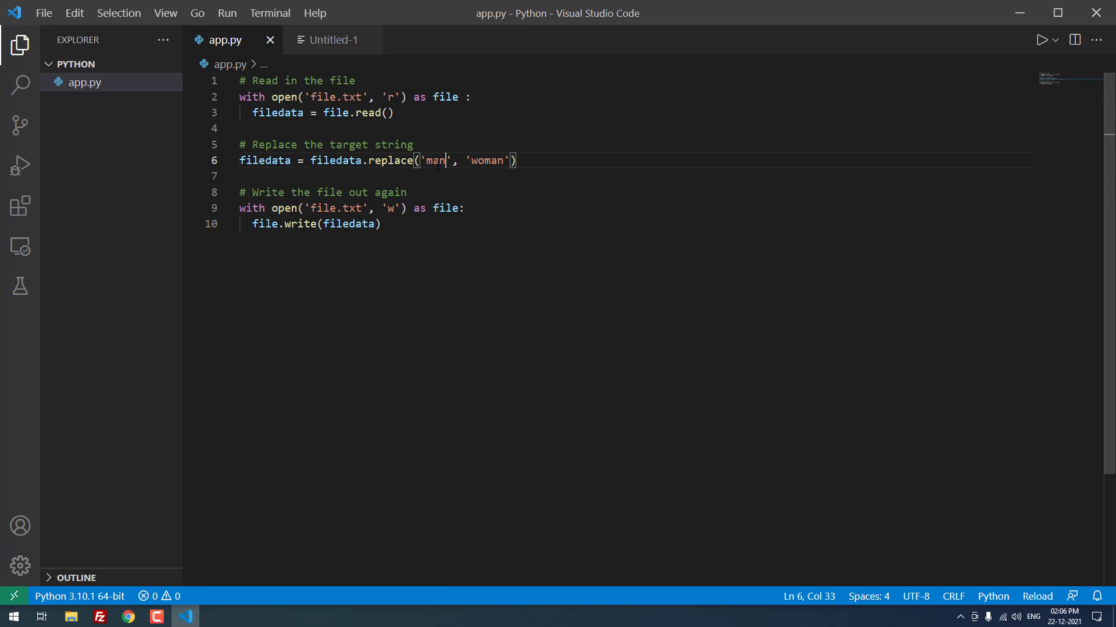
pyautogui.doubleClick(435, 160)
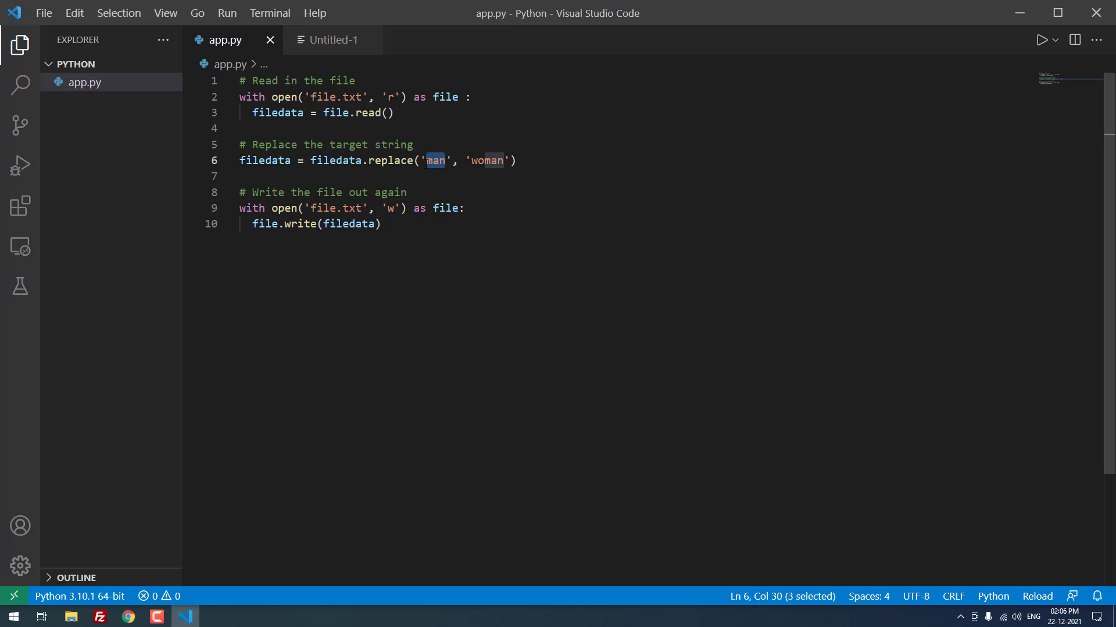
pyautogui.press('Delete')
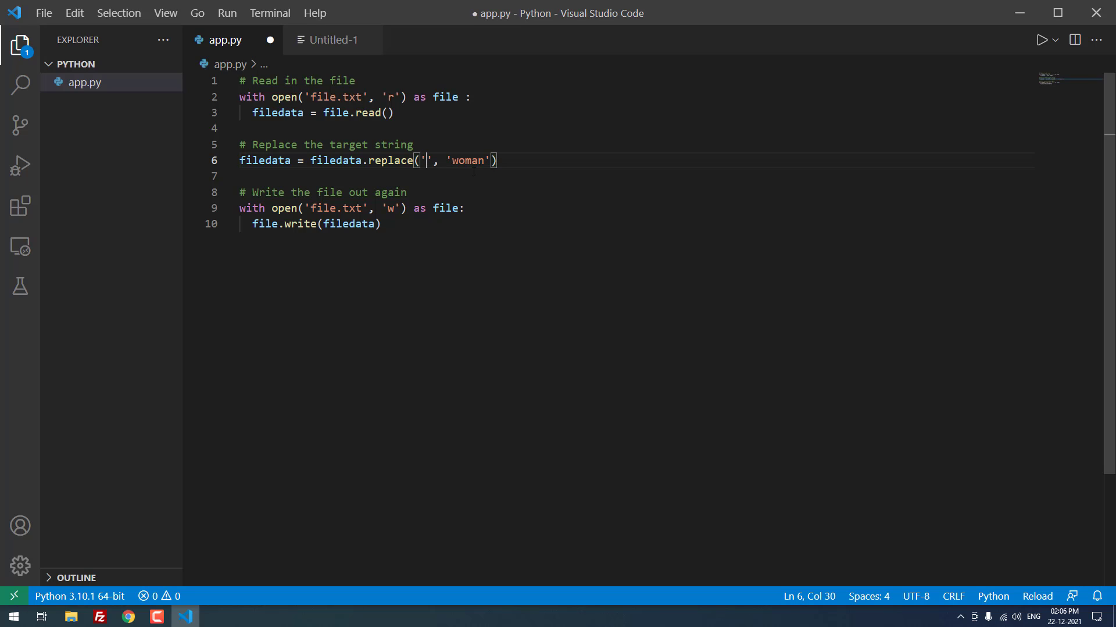
pyautogui.write('R')
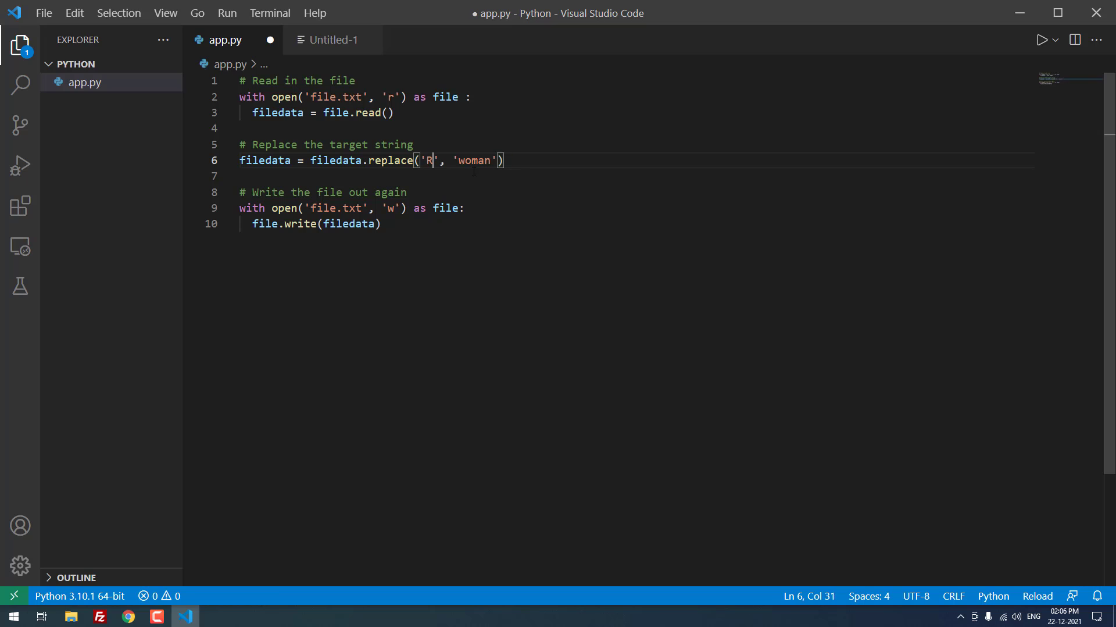
pyautogui.write('United')
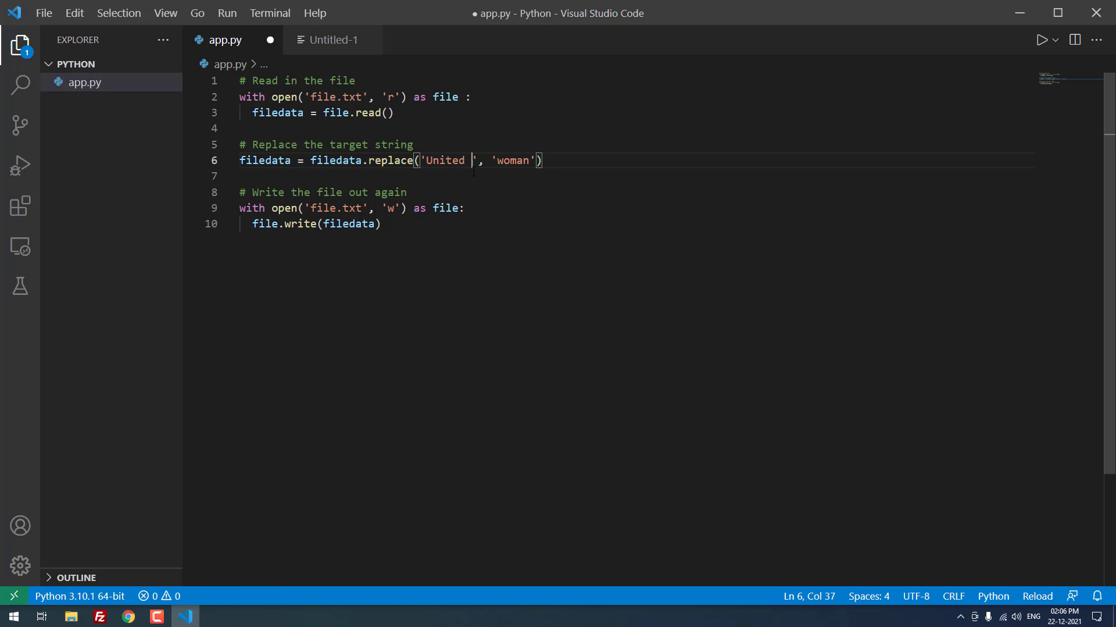
pyautogui.write('States')
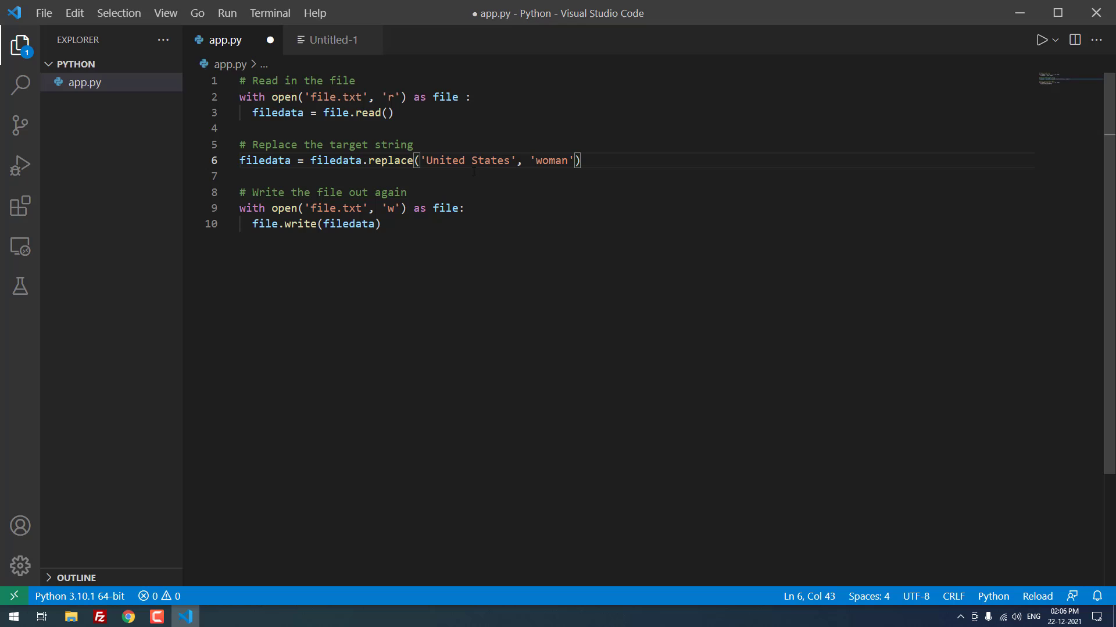
pyautogui.doubleClick(550, 160)
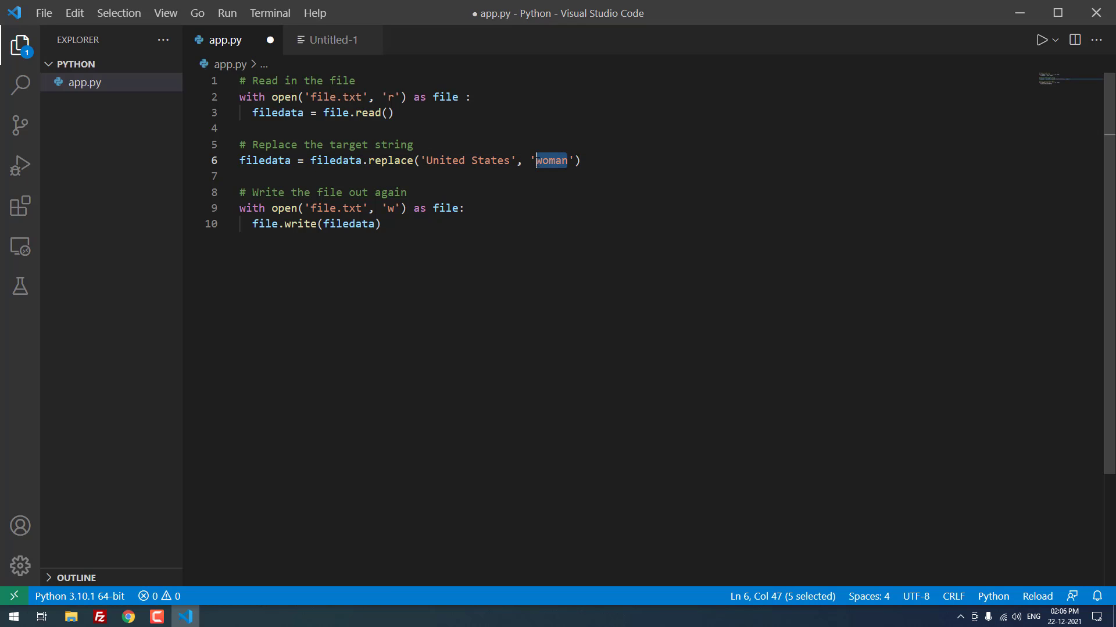
pyautogui.write('India')
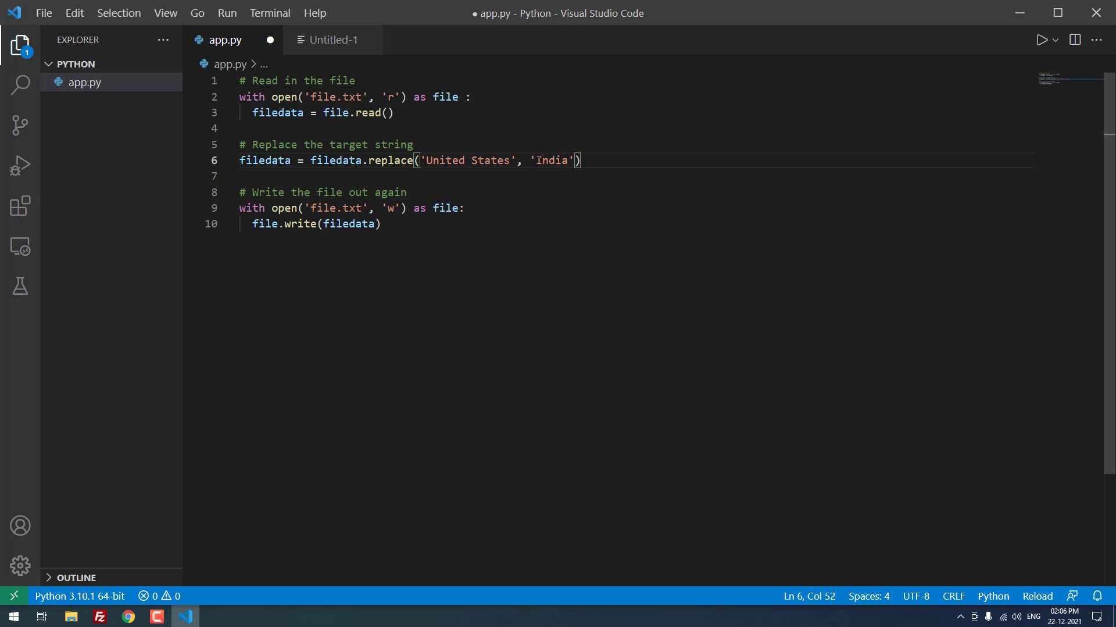
# Step: Write 'Hello ! This is the Text File.' and 'I am Ranjith from United States.'
pyautogui.press('ctrl+s')
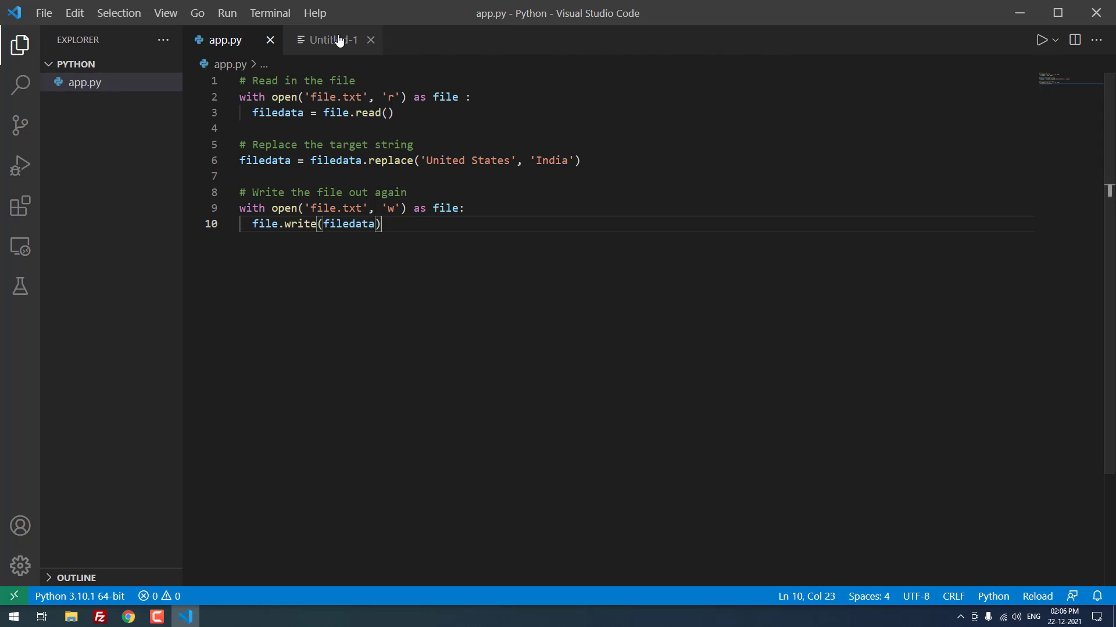
pyautogui.write('Hello ! T')
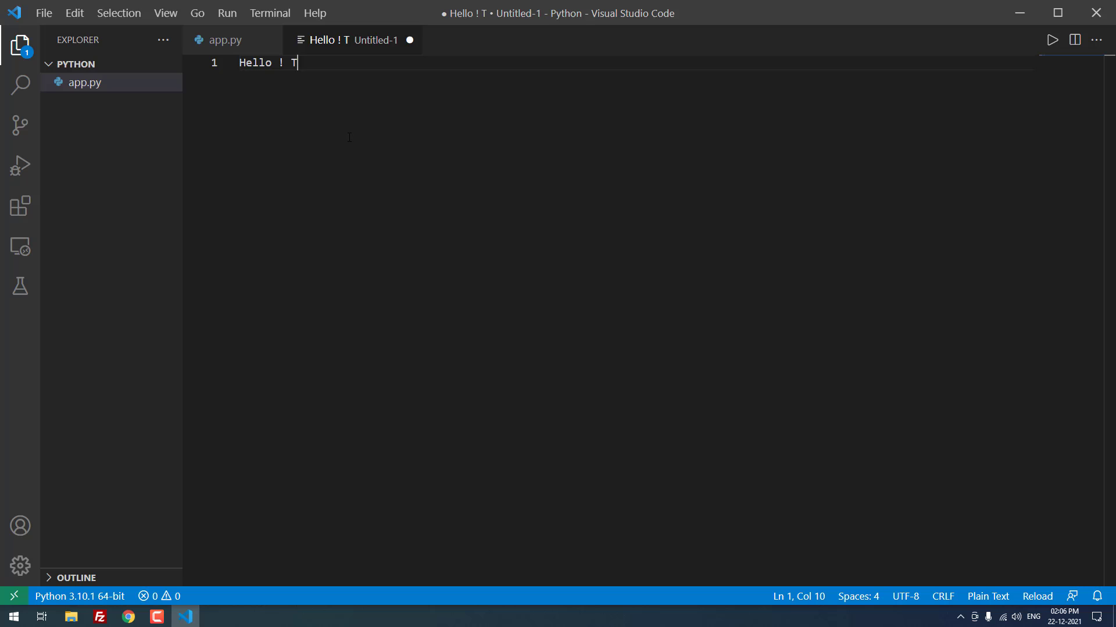
pyautogui.write('his is the')
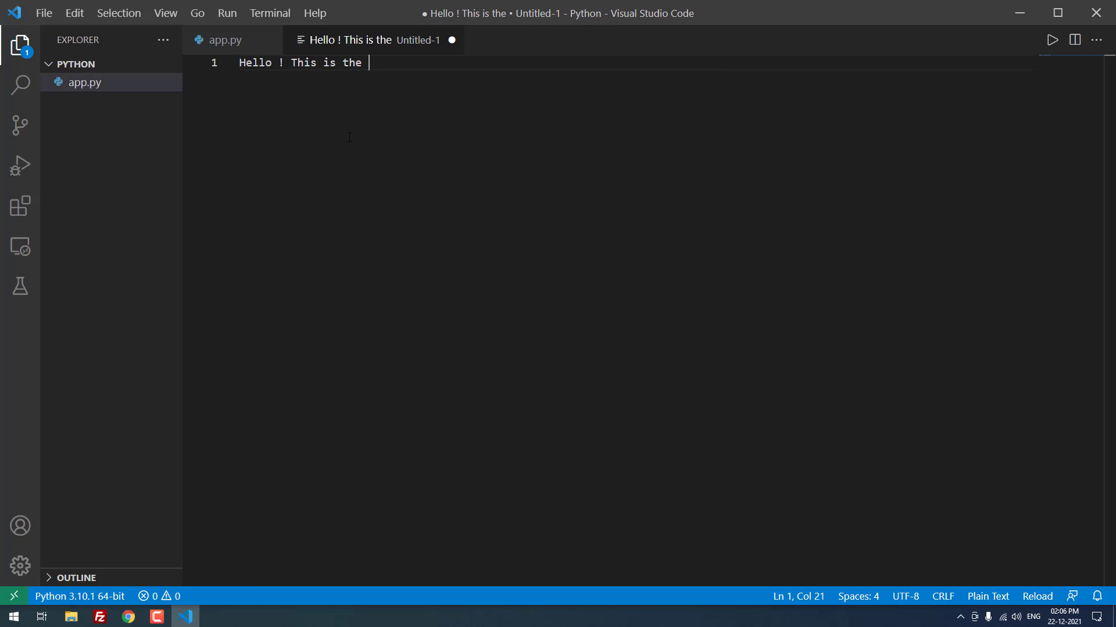
pyautogui.write('Tet')
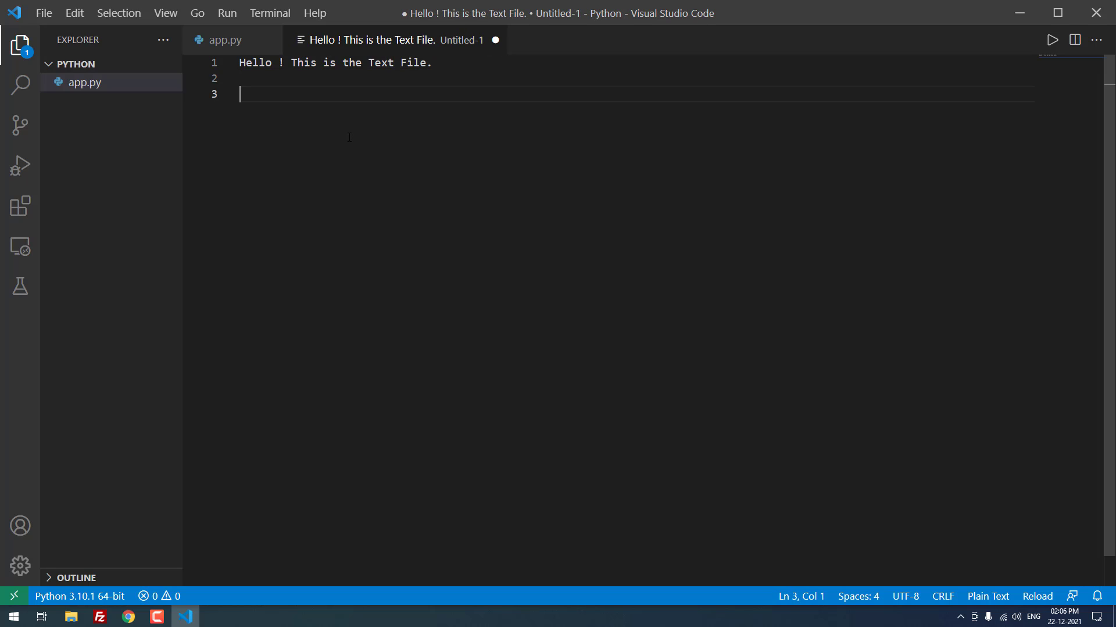
pyautogui.write('I am Ran')
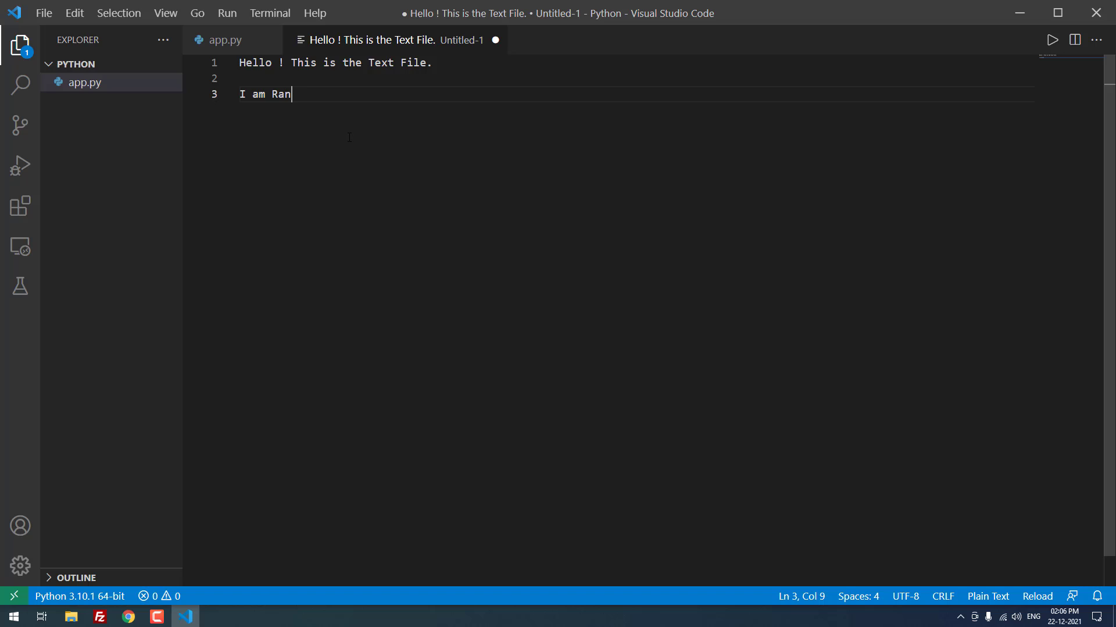
pyautogui.write('jith from')
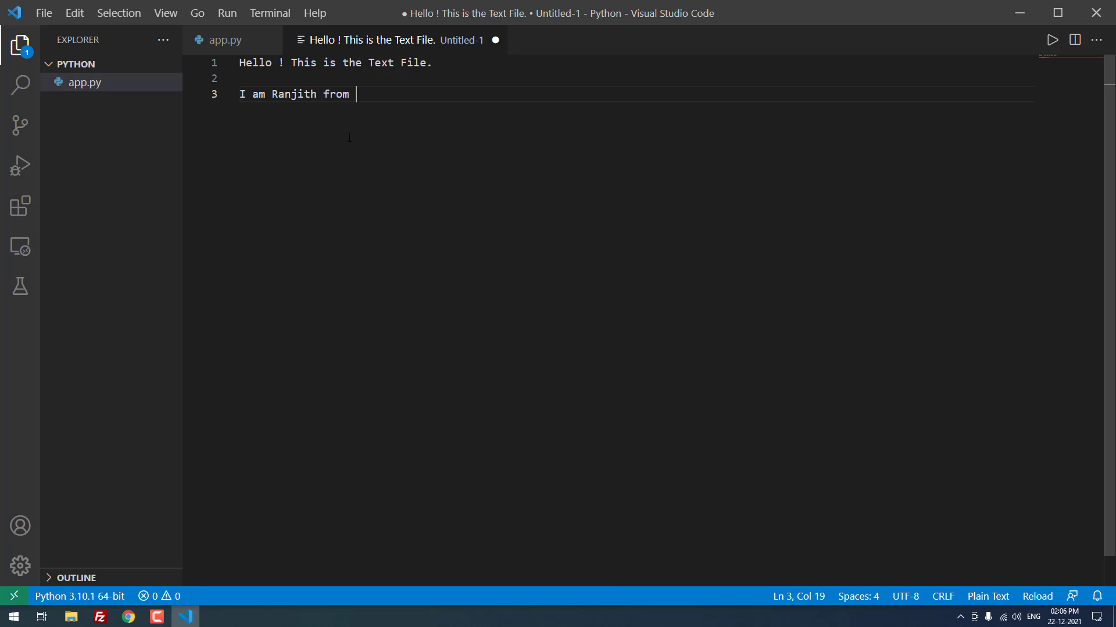
pyautogui.write('United Sta')
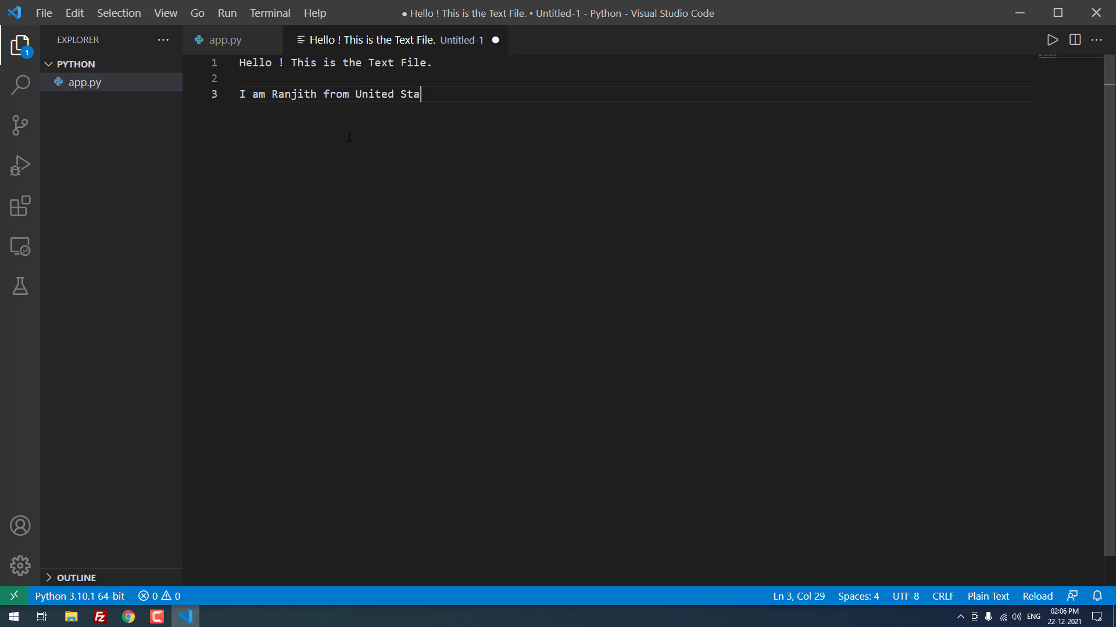
pyautogui.write('tes.')
pyautogui.write('f')
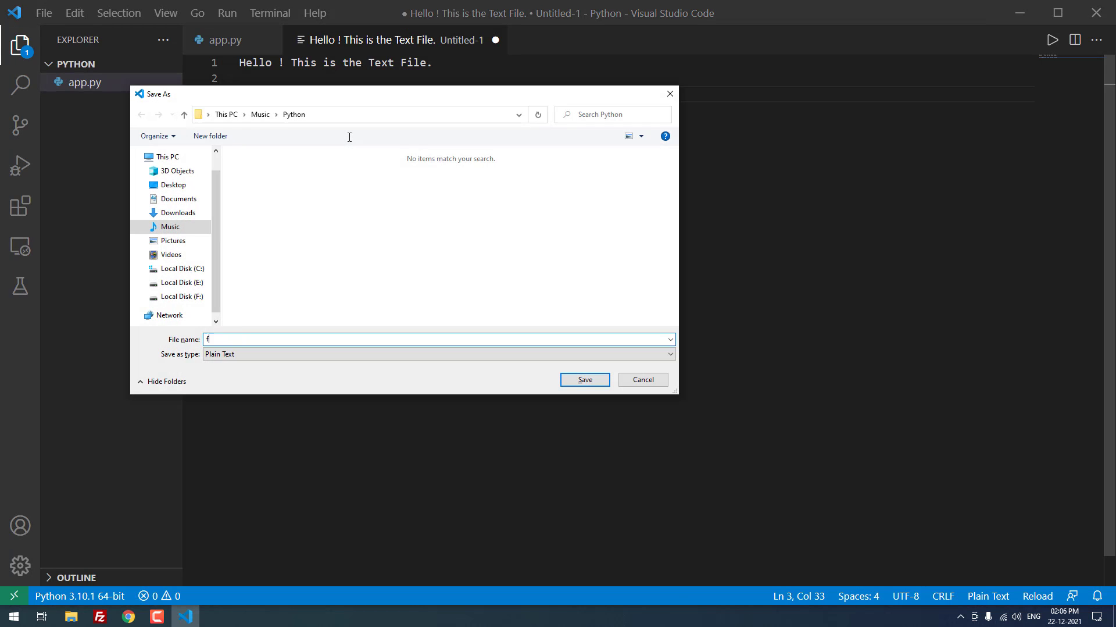
# Step: Save the text as file.txt, then check the file.txt and app.py tabs
pyautogui.write('ile.txt')
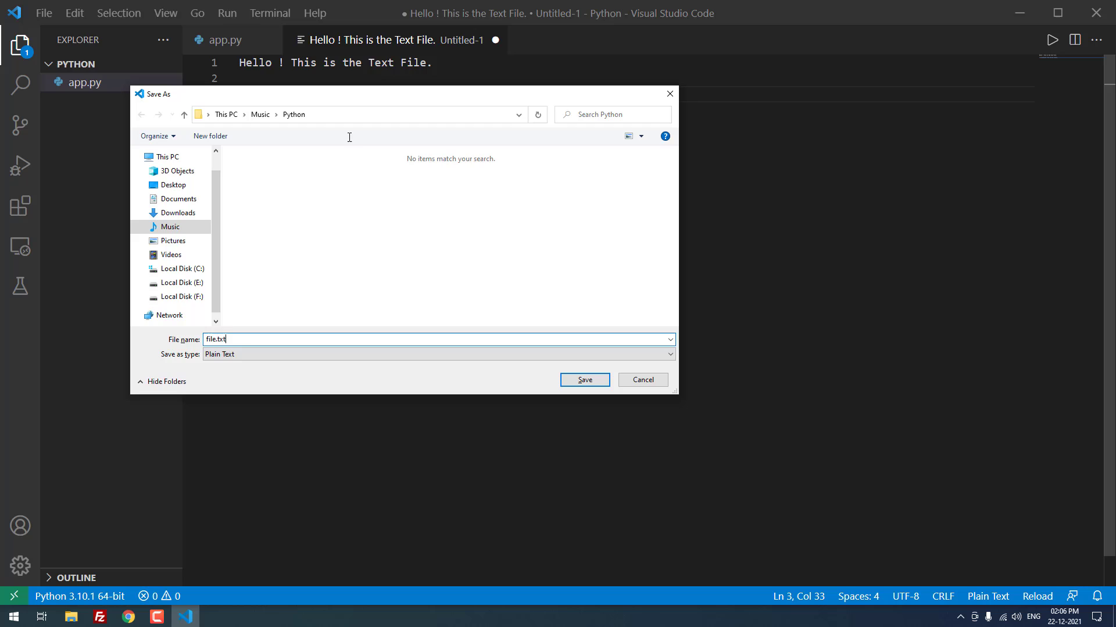
pyautogui.click(584, 379)
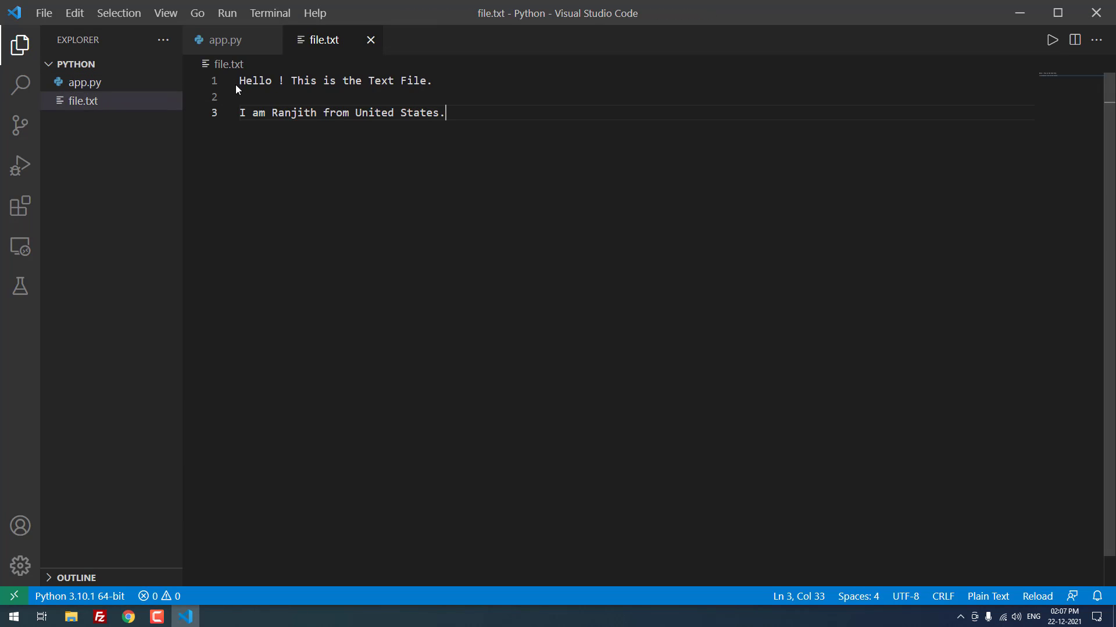
pyautogui.click(225, 40)
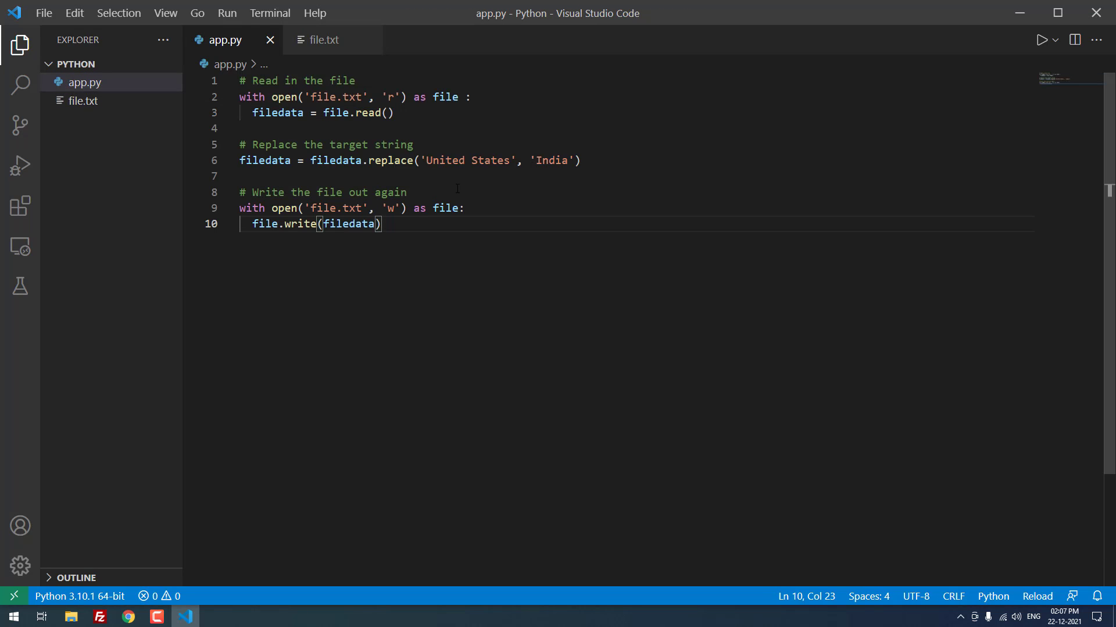
pyautogui.moveTo(512, 193)
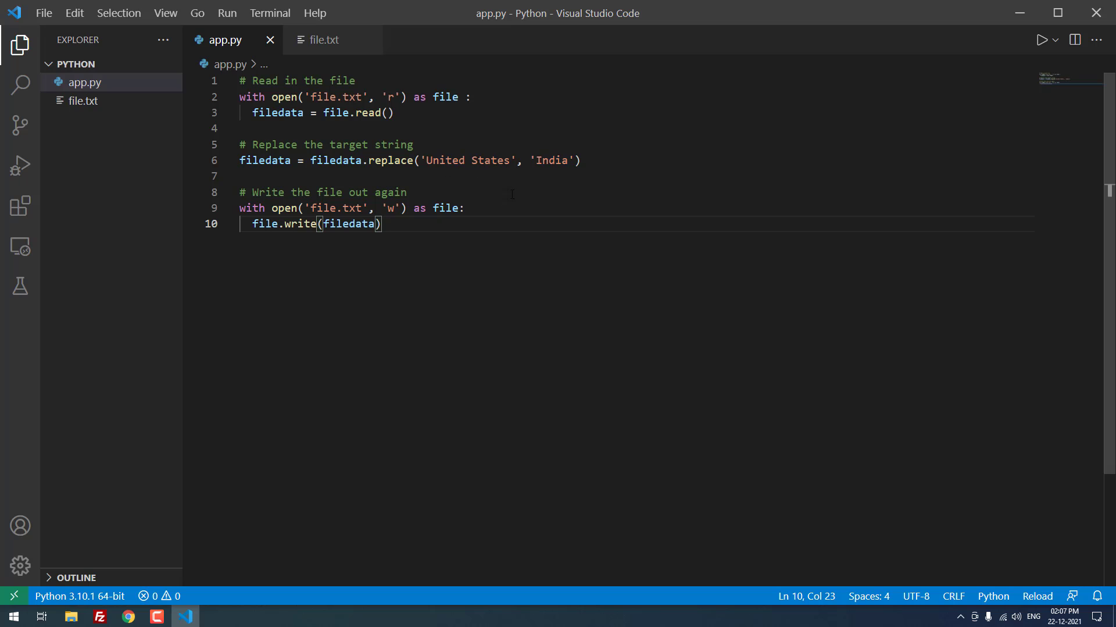
pyautogui.click(324, 39)
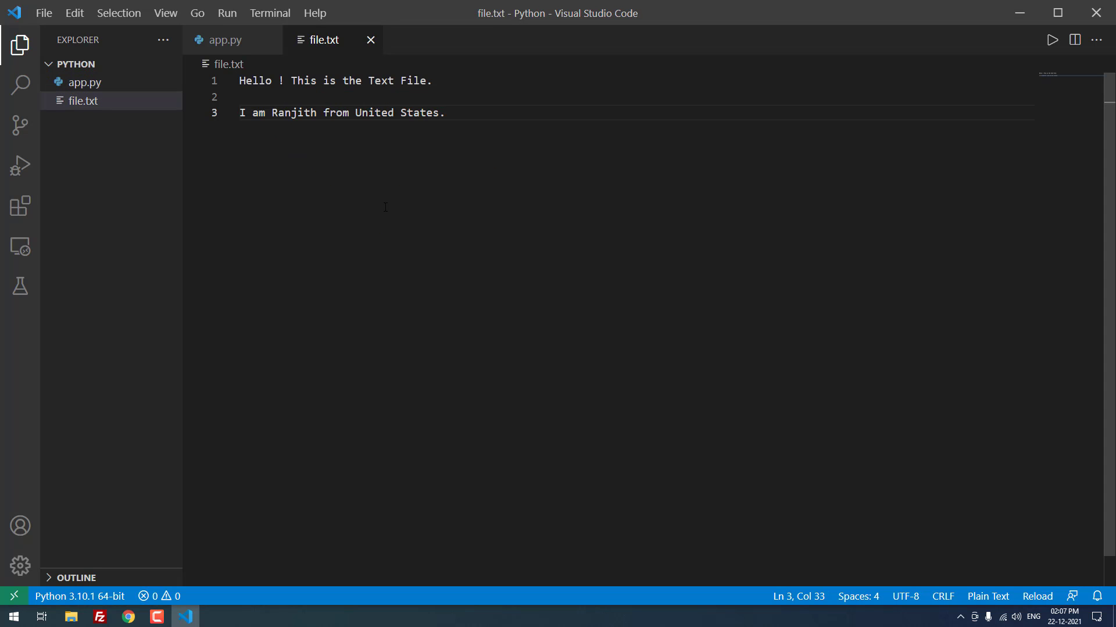
pyautogui.click(225, 39)
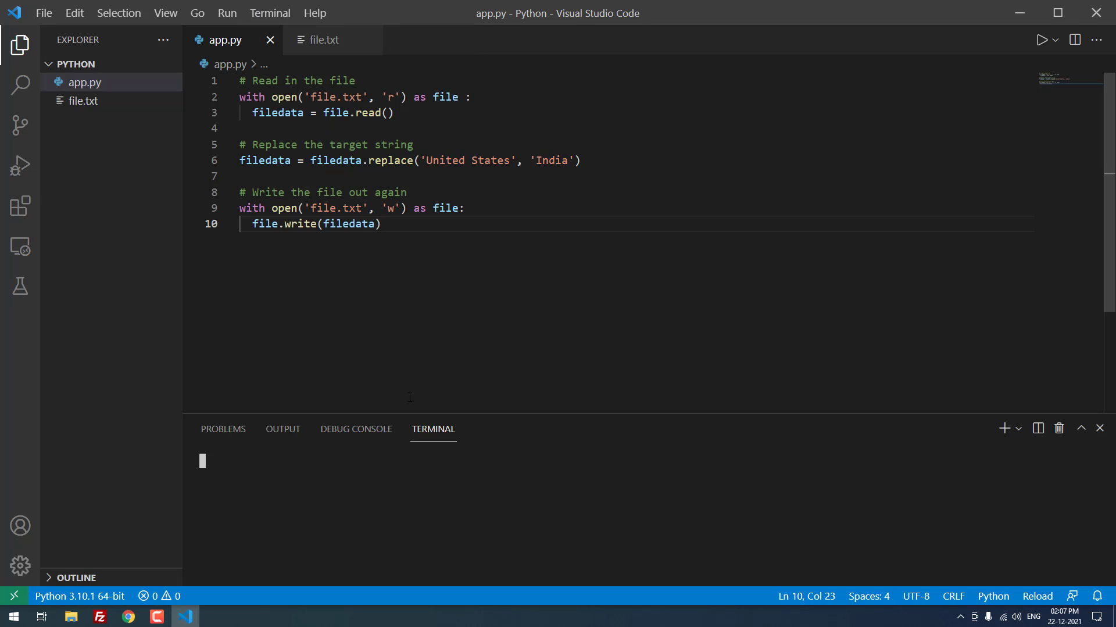
# Step: Enter the command 'python app.py' in a new terminal
pyautogui.write('python a')
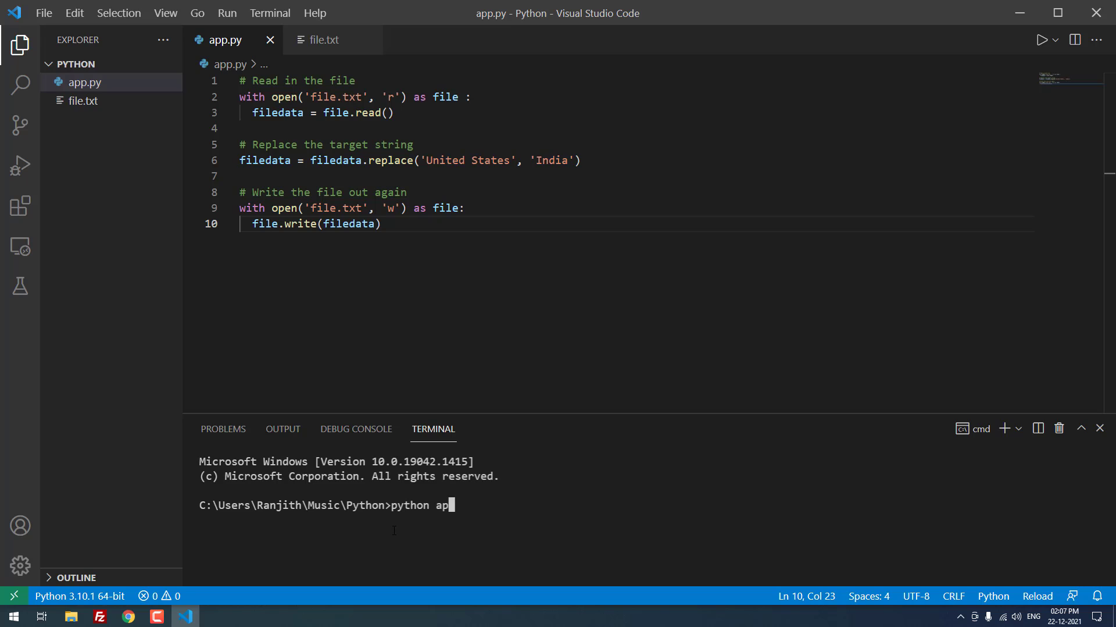
pyautogui.write('p.py')
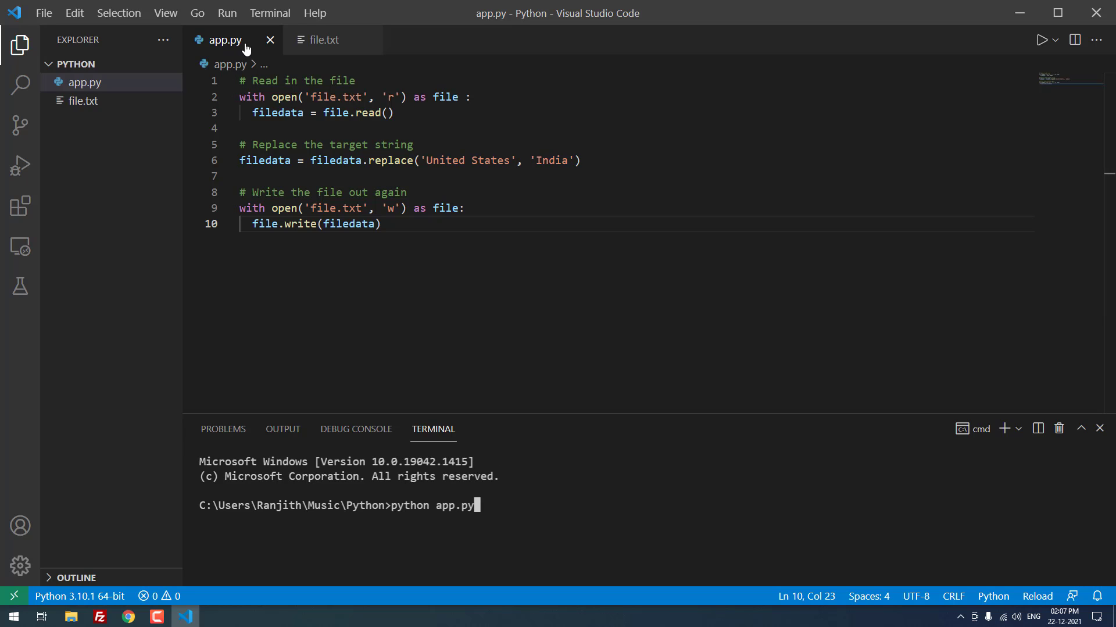
pyautogui.moveTo(464, 496)
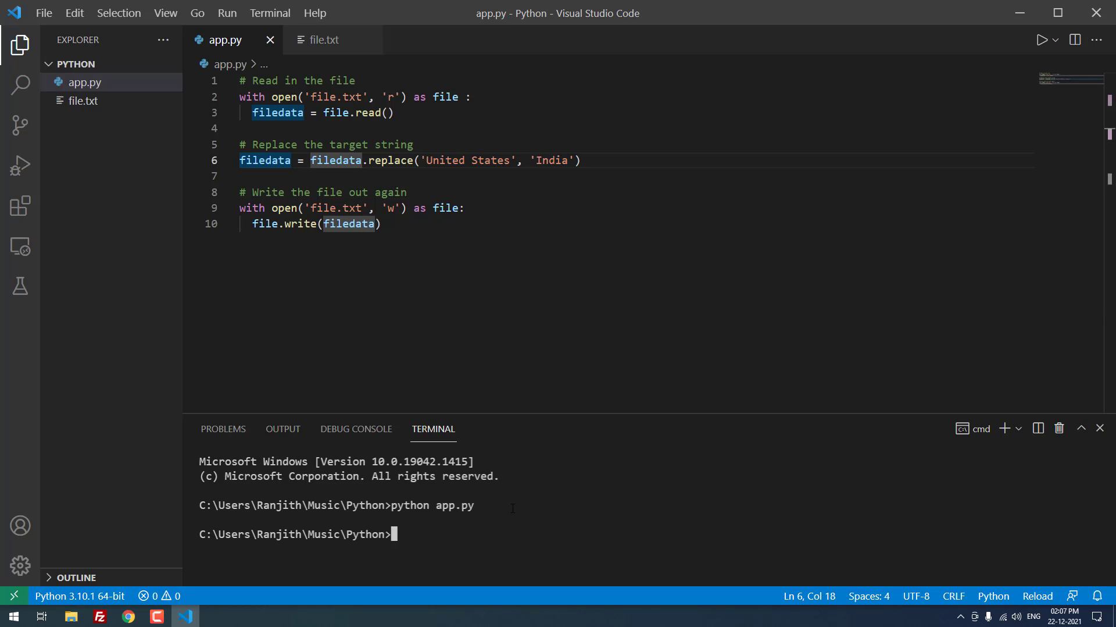
pyautogui.moveTo(367, 377)
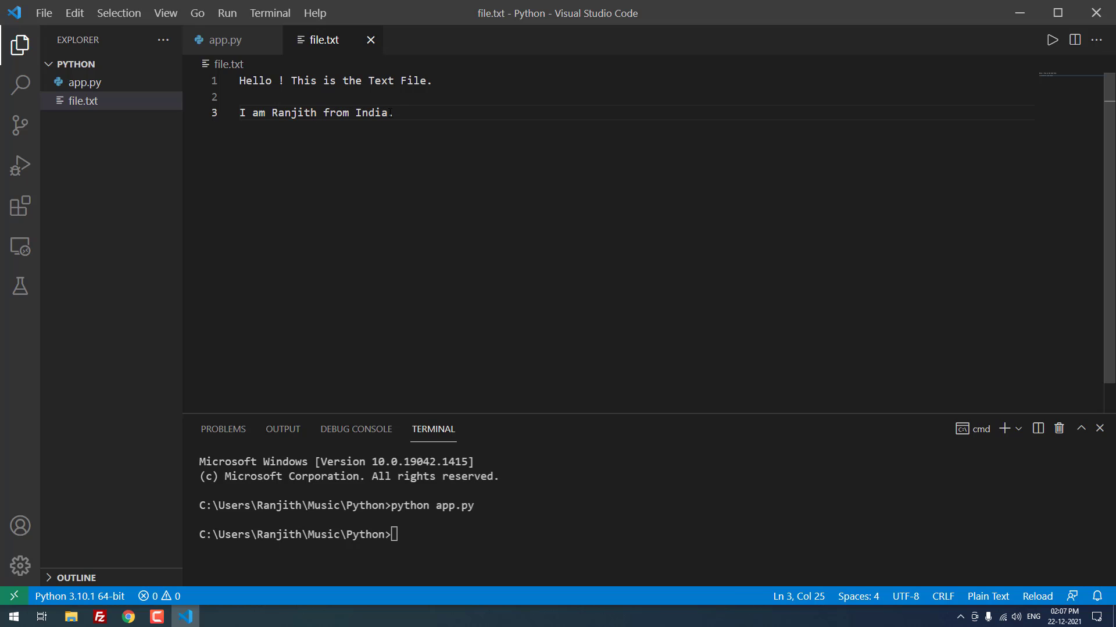
# Step: Verify file.txt now reads 'from India', then return to app.py and the Chrome tutorial
pyautogui.doubleClick(371, 113)
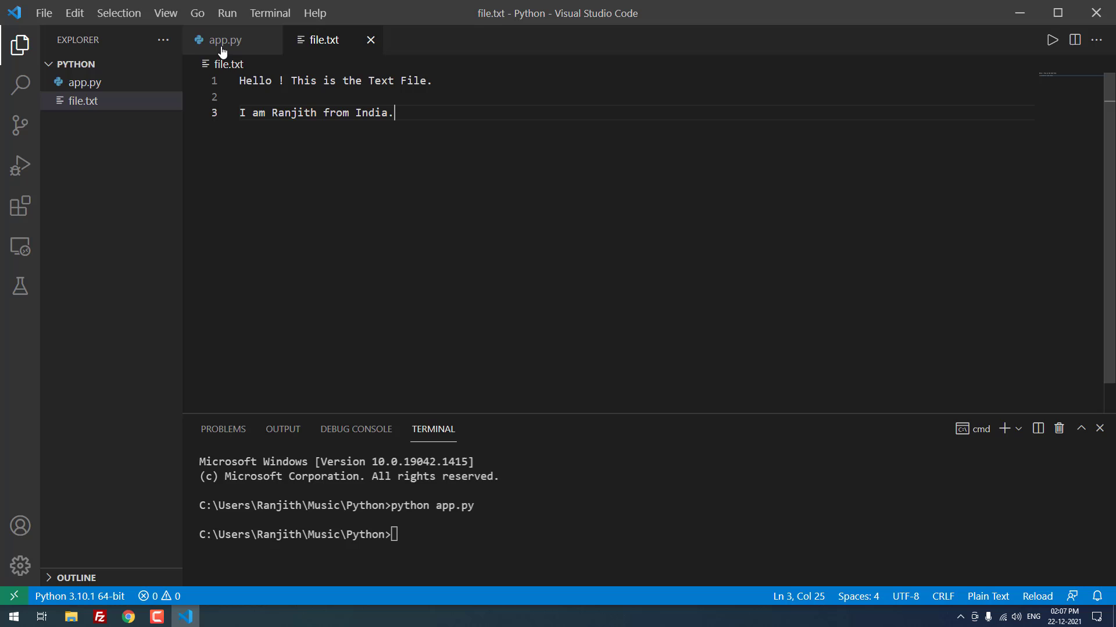
pyautogui.click(225, 39)
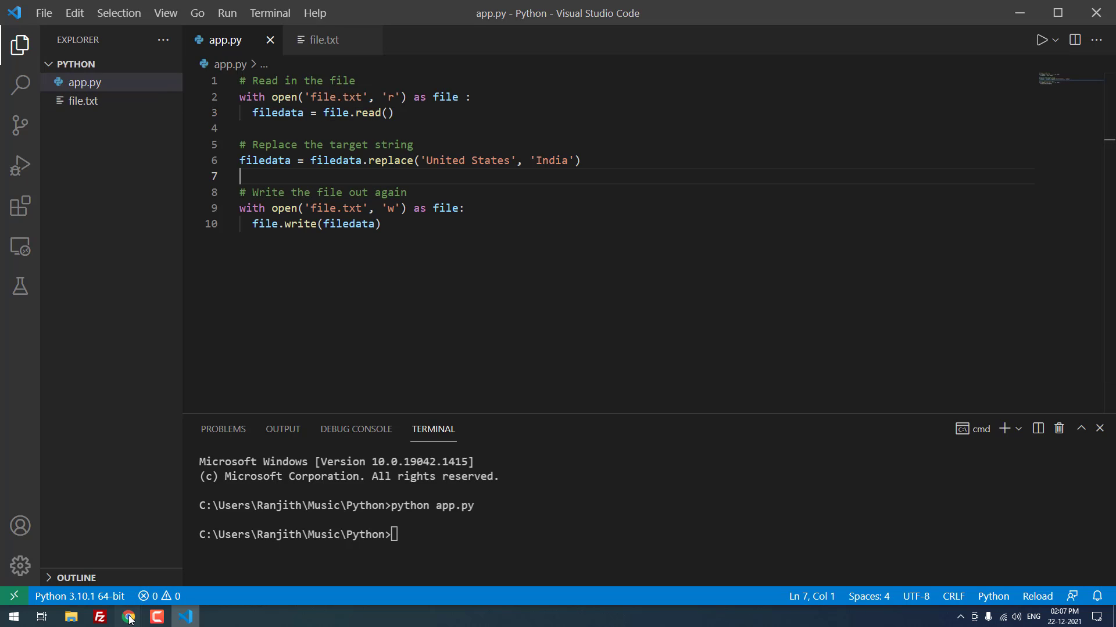
pyautogui.click(127, 617)
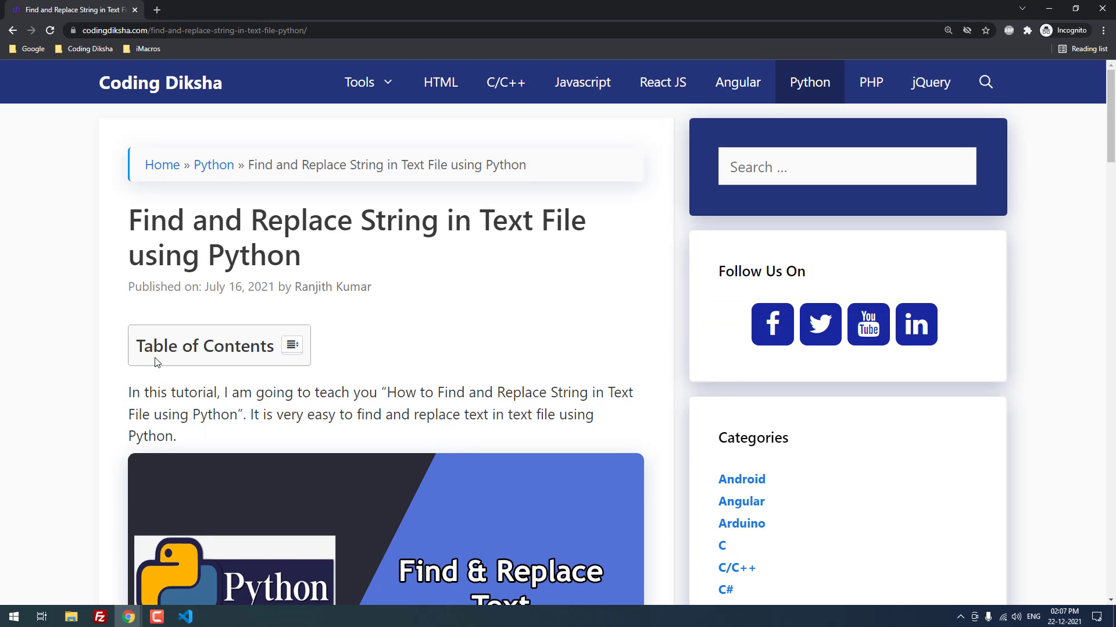
pyautogui.scroll(-3)
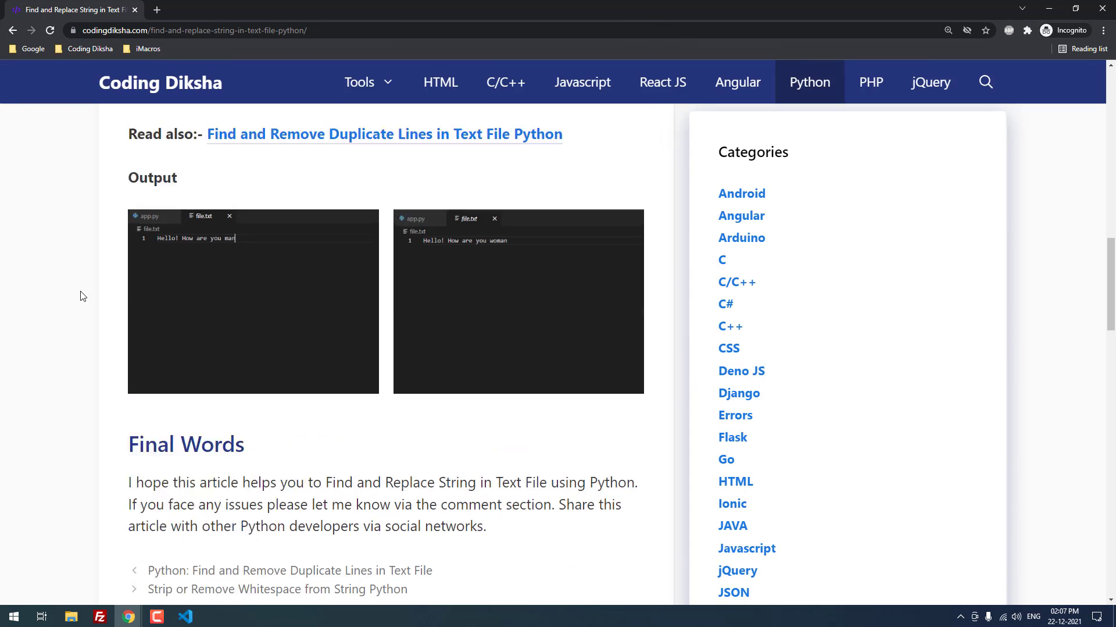
pyautogui.scroll(3)
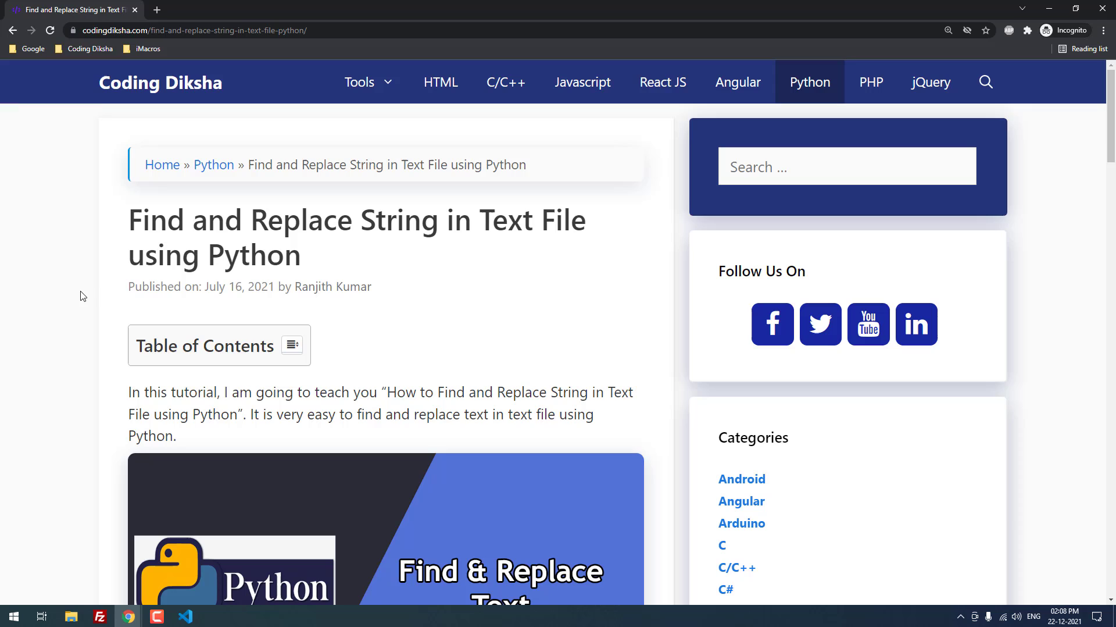
pyautogui.moveTo(172, 290)
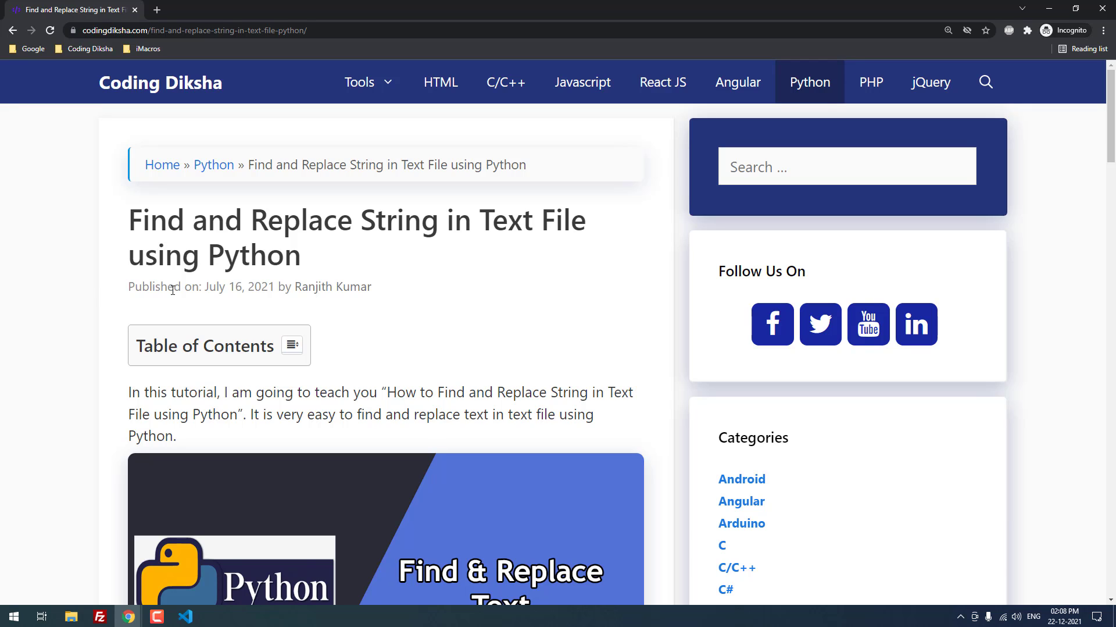
pyautogui.moveTo(952, 267)
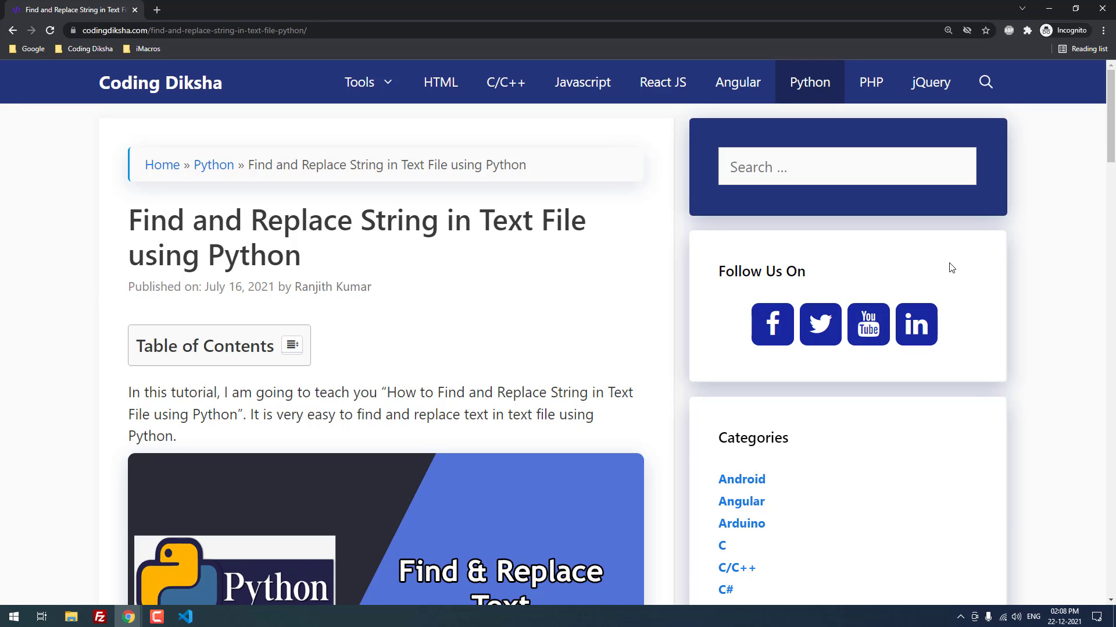